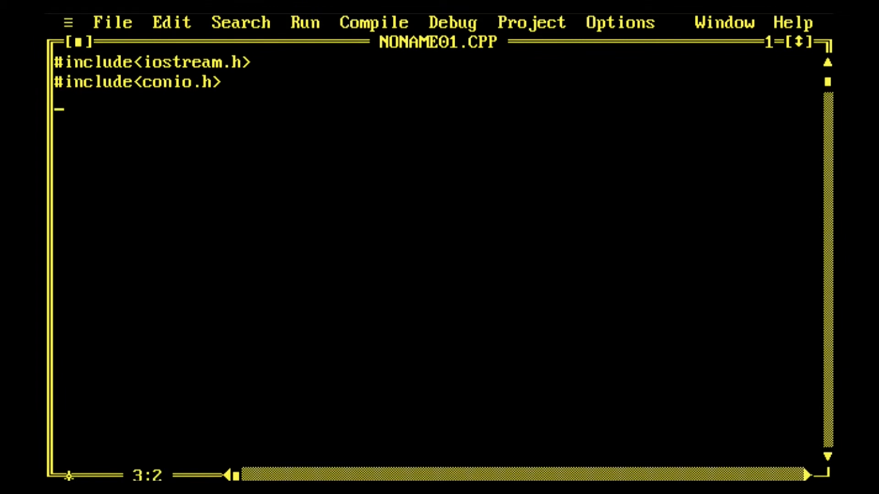
- Write int main() whose body calls getch() and ends with return 0;
{"action": "type", "text": "int"}
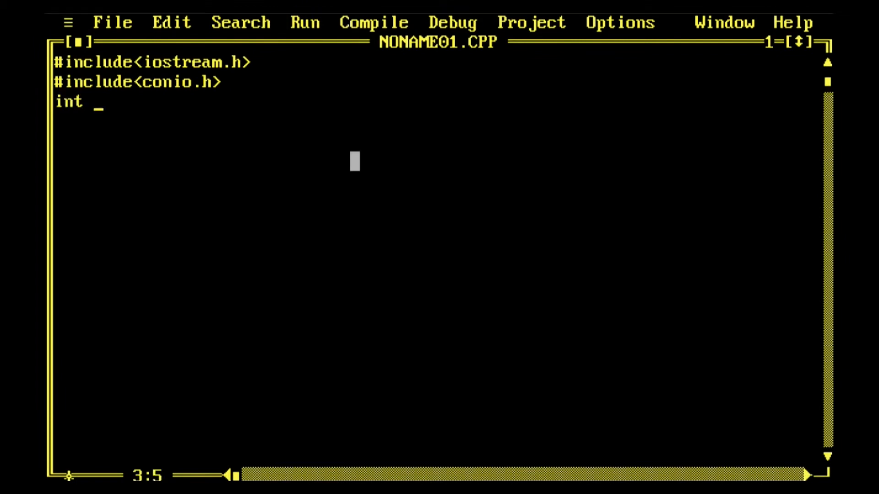
{"action": "type", "text": "main()"}
{"action": "type", "text": "{"}
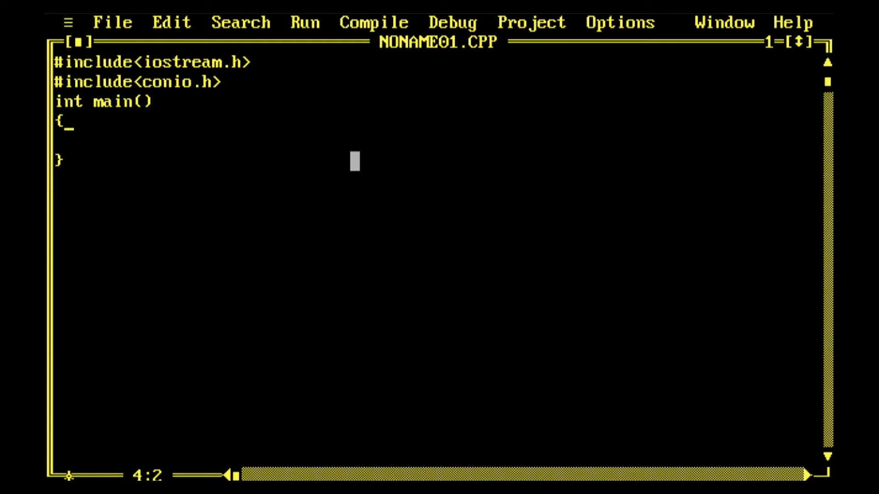
{"action": "type", "text": "getch();"}
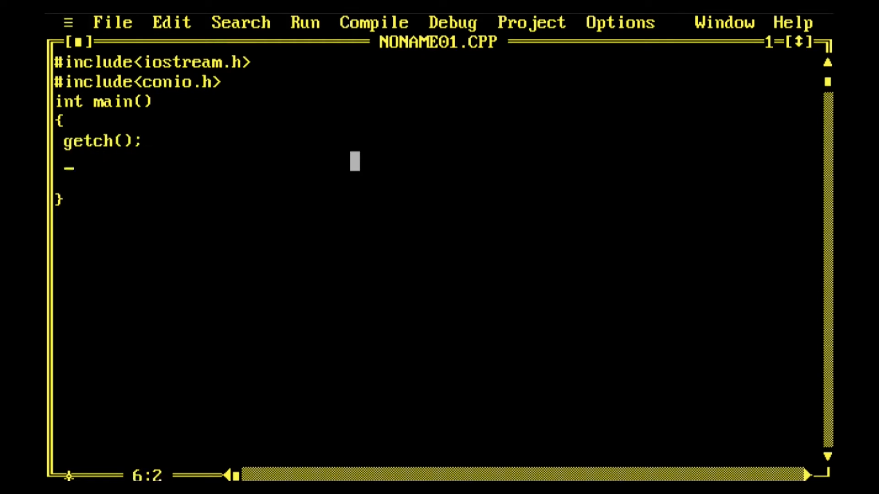
{"action": "type", "text": "retur"}
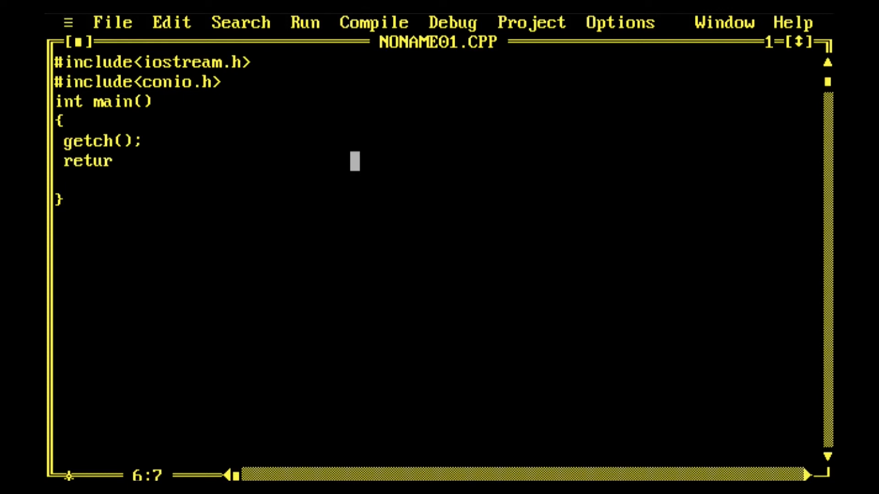
{"action": "type", "text": "n 0;"}
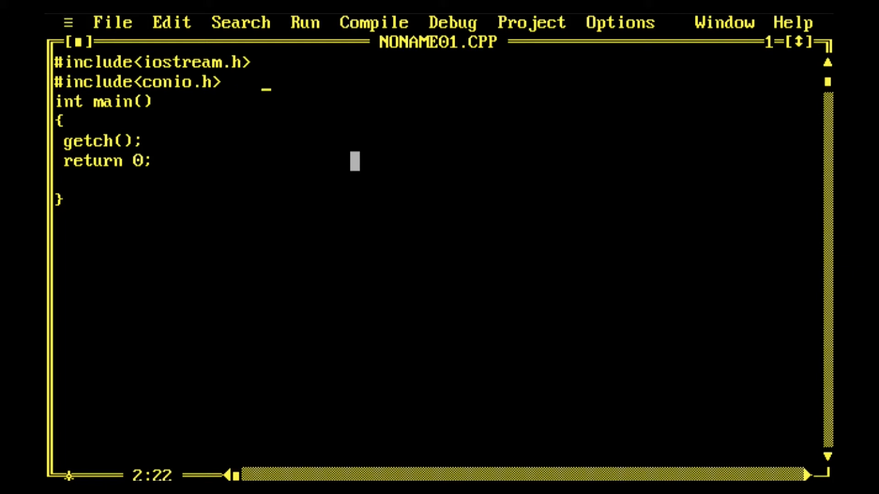
- Begin a class named CompoundI above main
{"action": "type", "text": "clas"}
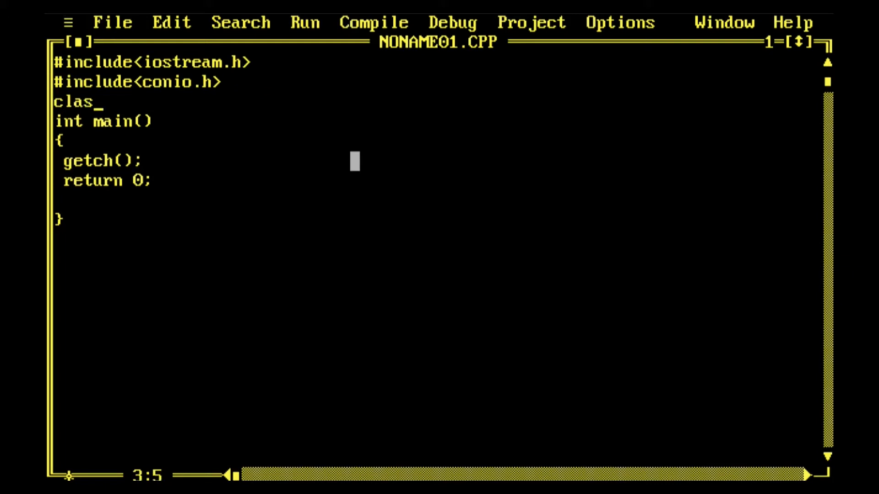
{"action": "type", "text": "s C"}
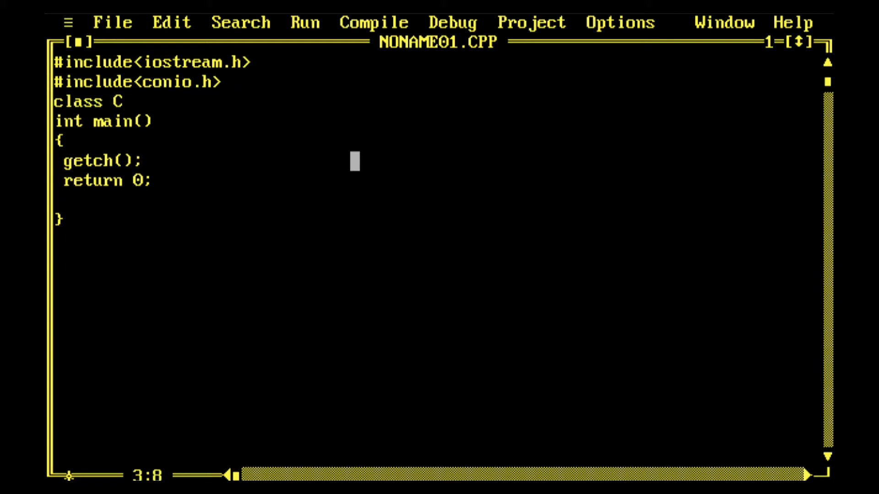
{"action": "type", "text": "o"}
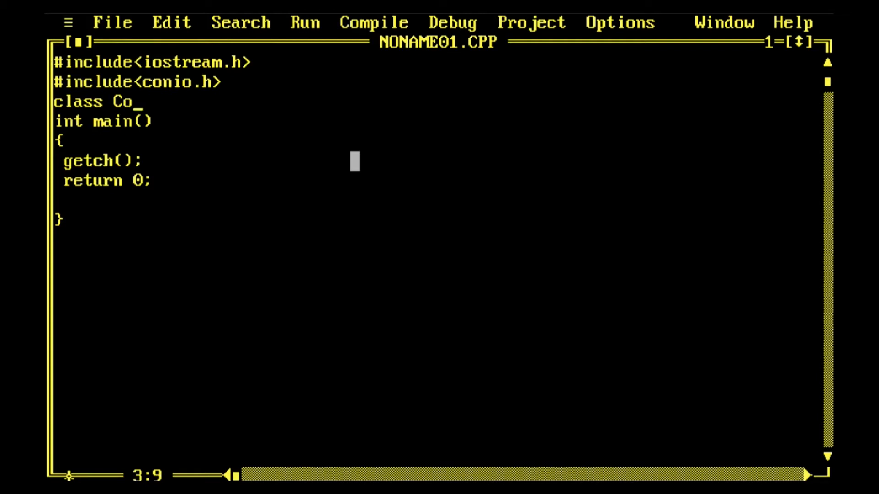
{"action": "type", "text": "mpoun"}
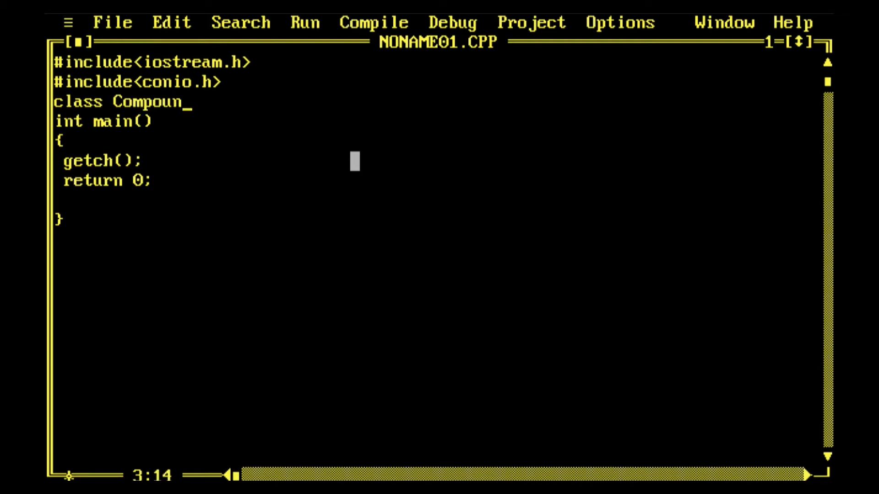
{"action": "type", "text": "dI"}
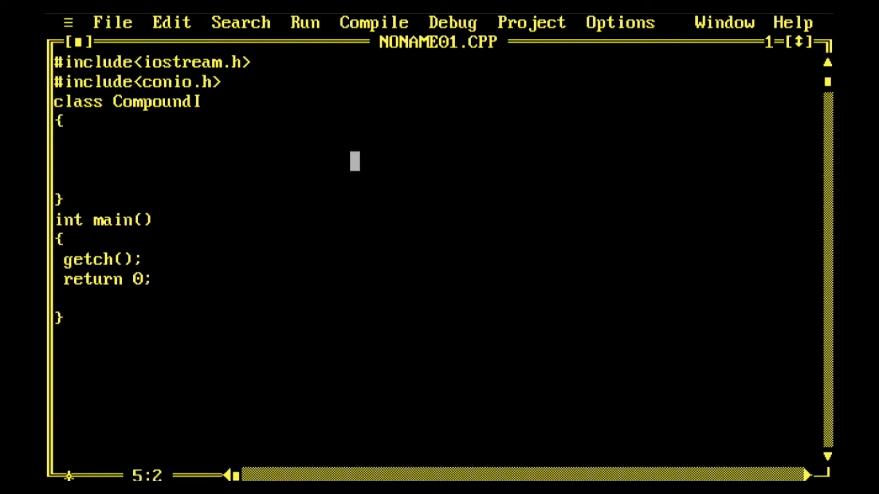
- Declare the members int n; double P; double r; double Amt; inside CompoundI
{"action": "type", "text": "int"}
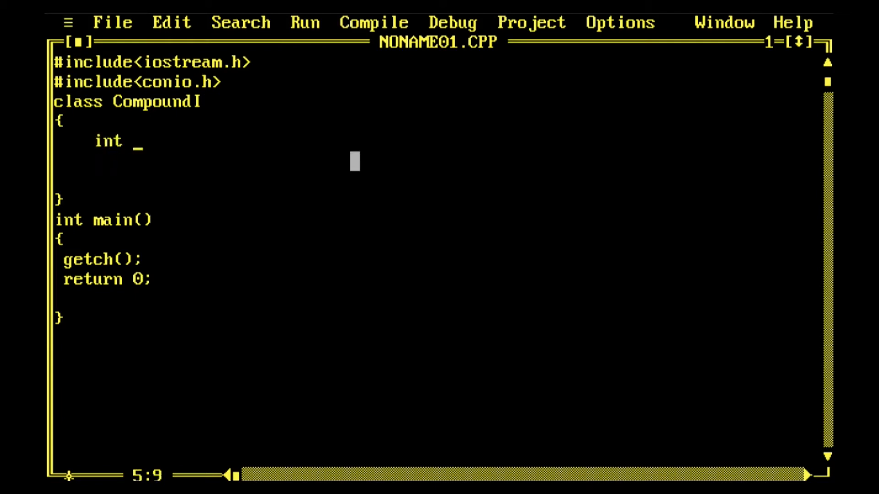
{"action": "type", "text": "n;"}
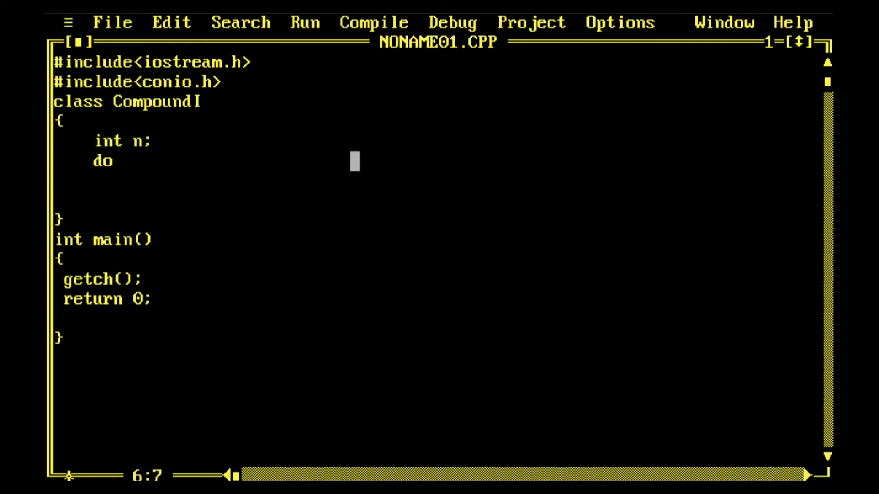
{"action": "type", "text": "ouble P;"}
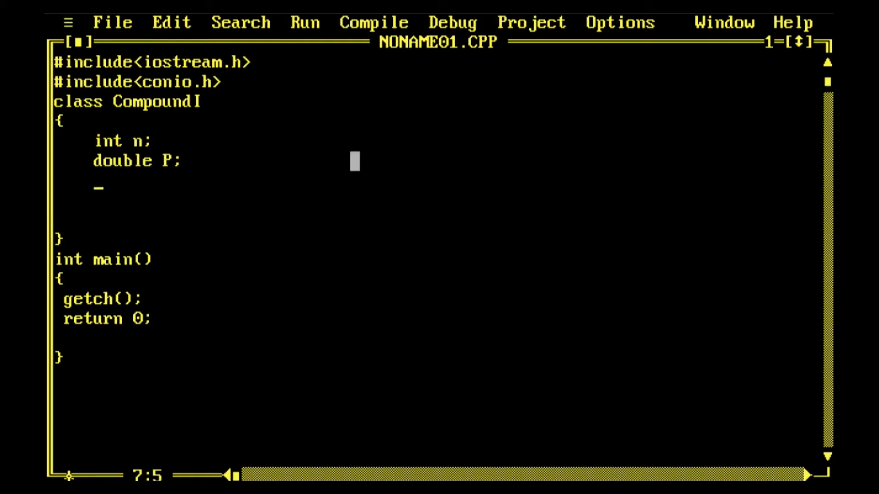
{"action": "type", "text": "double"}
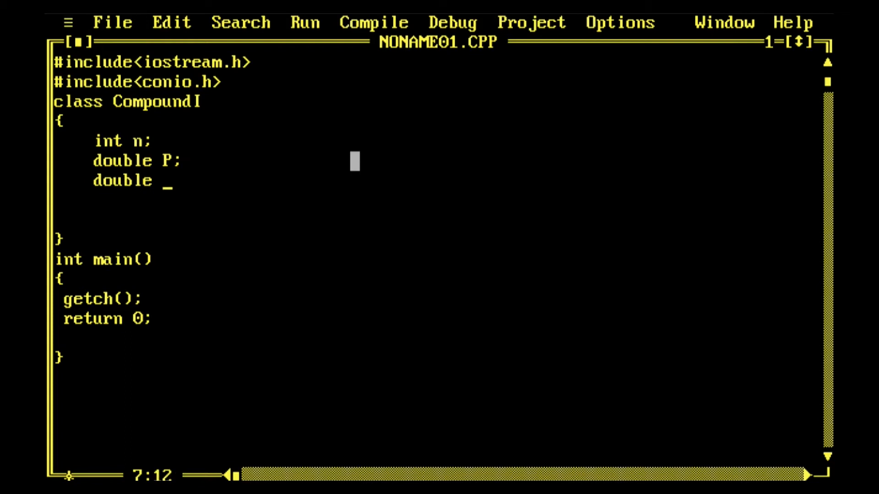
{"action": "type", "text": "r;"}
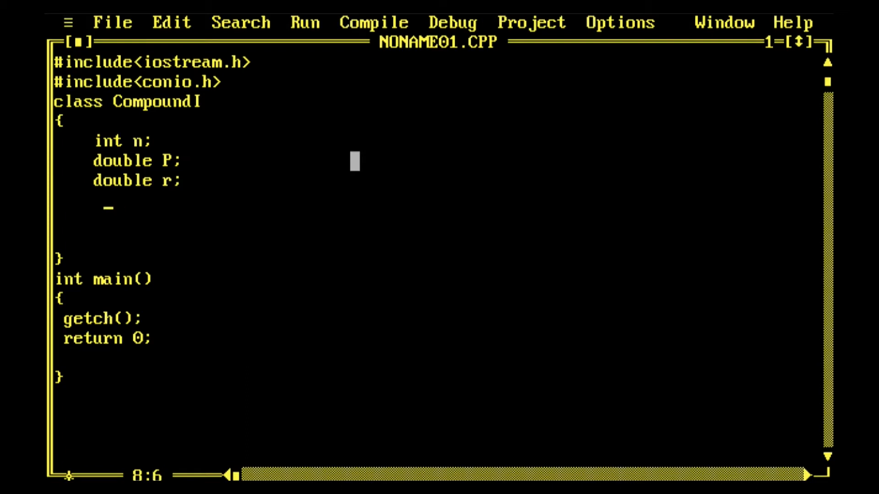
{"action": "type", "text": "dou"}
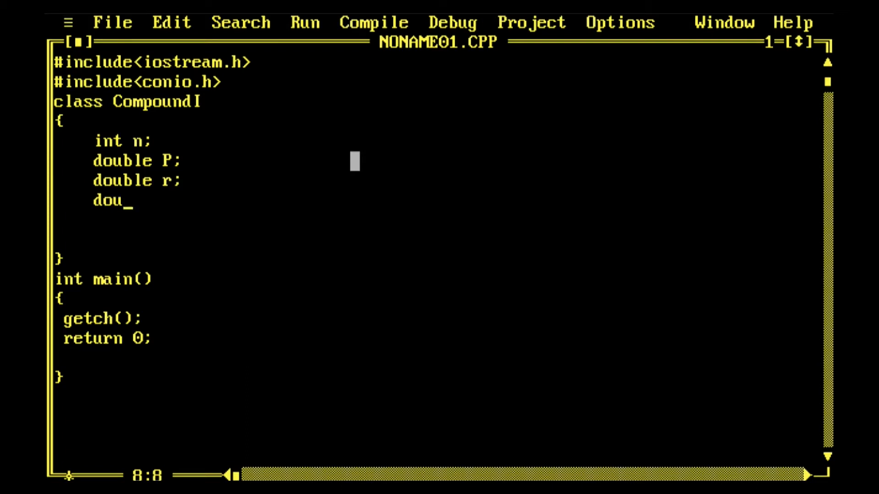
{"action": "type", "text": "ble"}
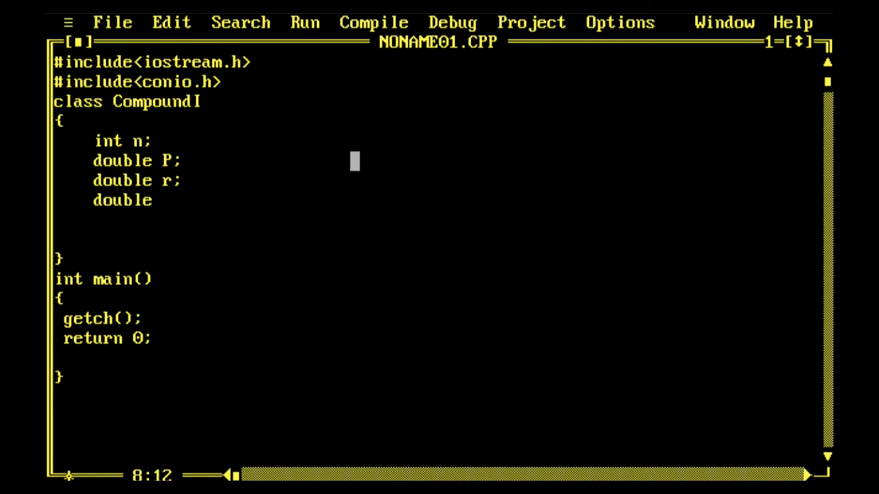
{"action": "type", "text": "A"}
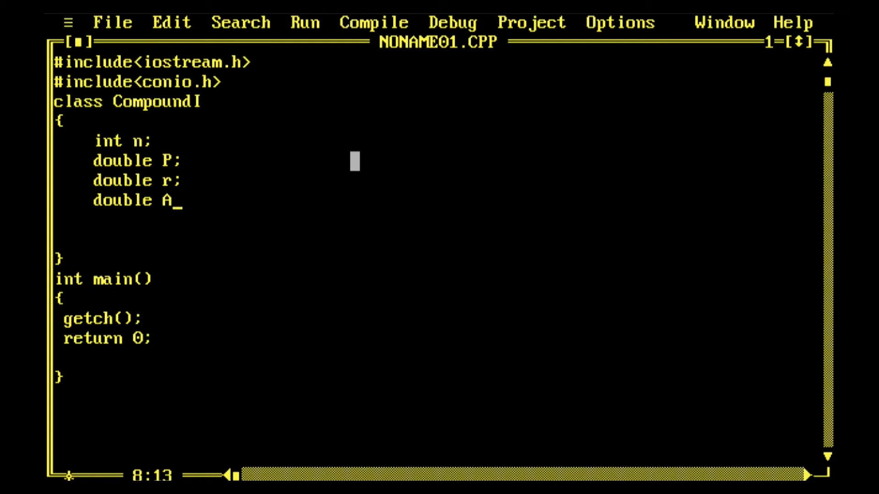
{"action": "type", "text": "mt;"}
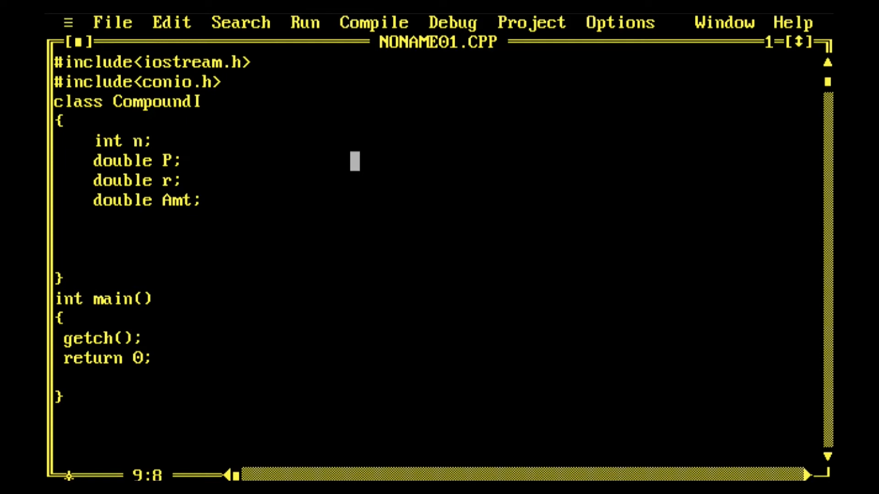
- Add a public section declaring void getdata(), void calculate() and show(), ending with semicolons
{"action": "type", "text": "public:"}
{"action": "left_click", "coordinate": [435, 240]}
{"action": "type", "text": "vo"}
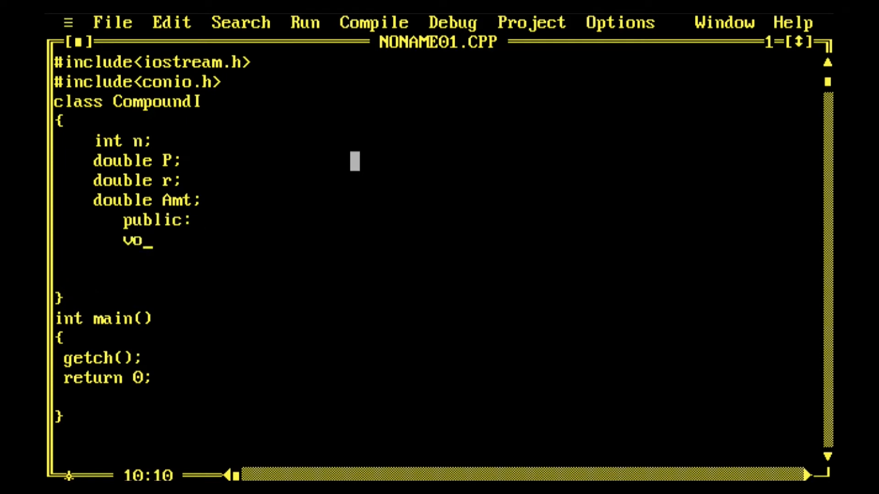
{"action": "type", "text": "id get"}
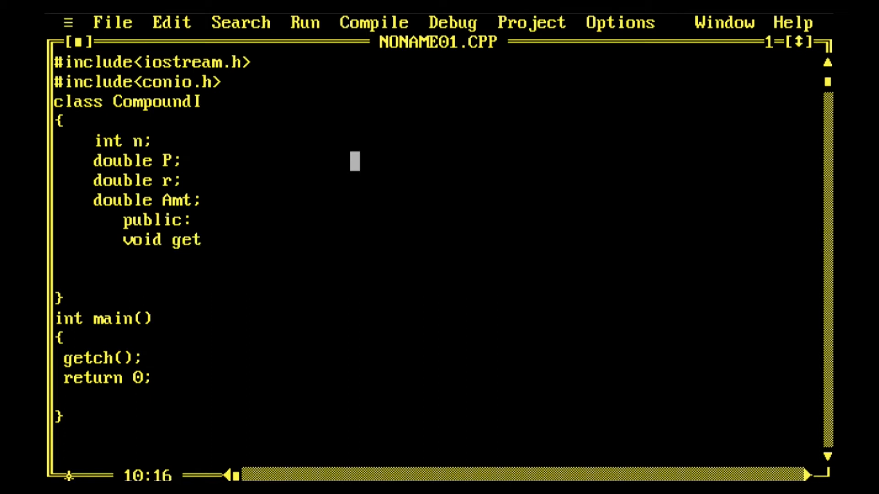
{"action": "type", "text": "data()"}
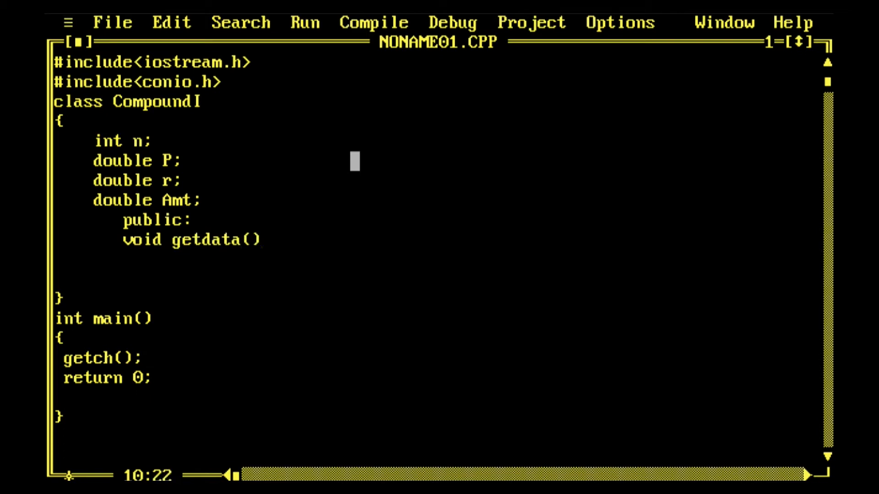
{"action": "type", "text": ";"}
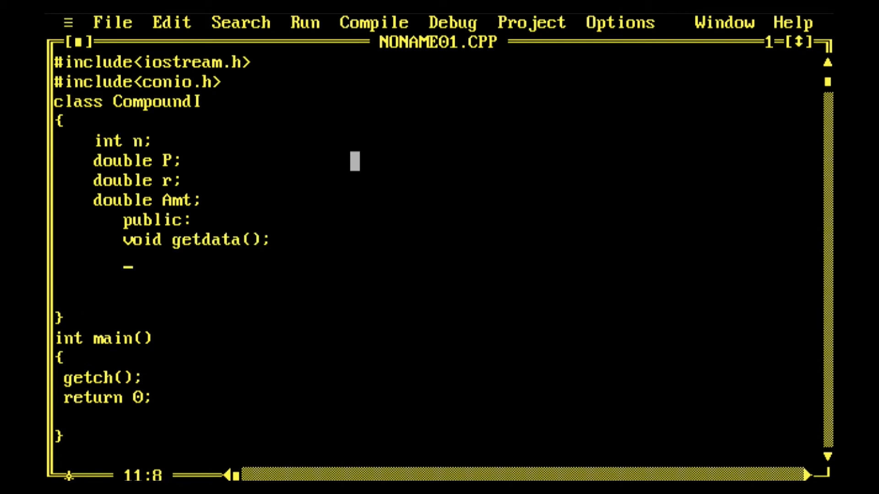
{"action": "type", "text": "void"}
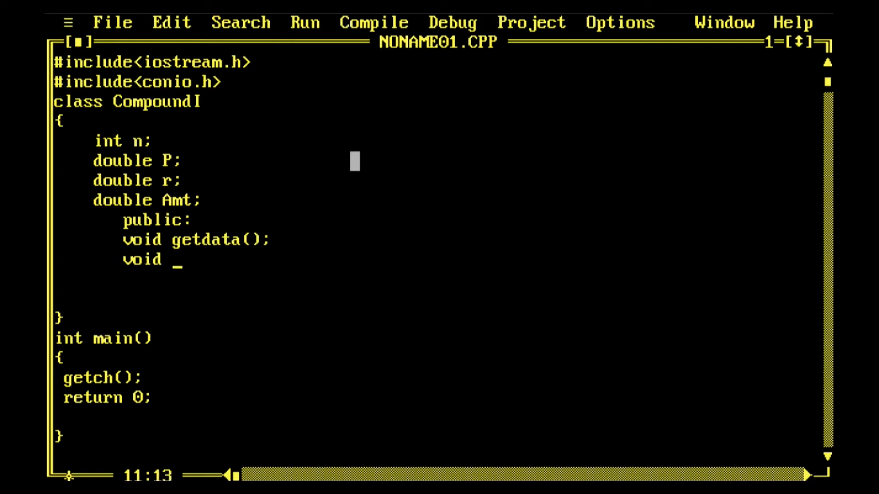
{"action": "type", "text": "calcu"}
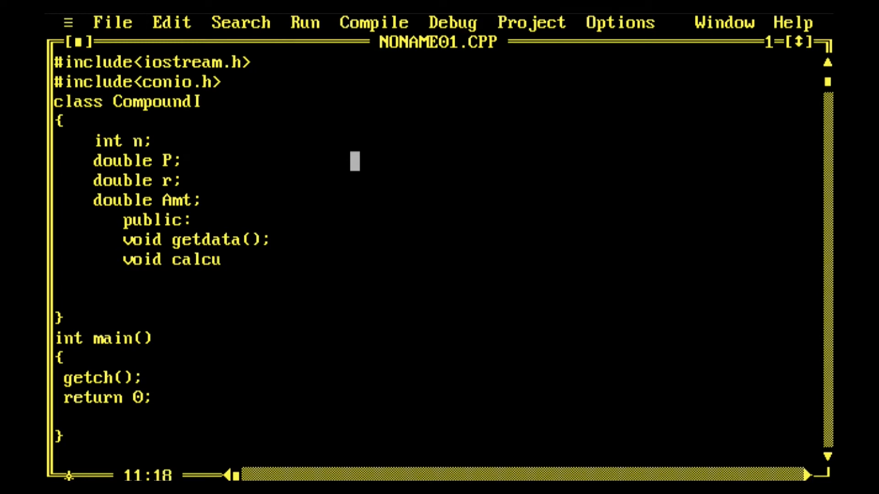
{"action": "type", "text": "late();"}
{"action": "type", "text": "void"}
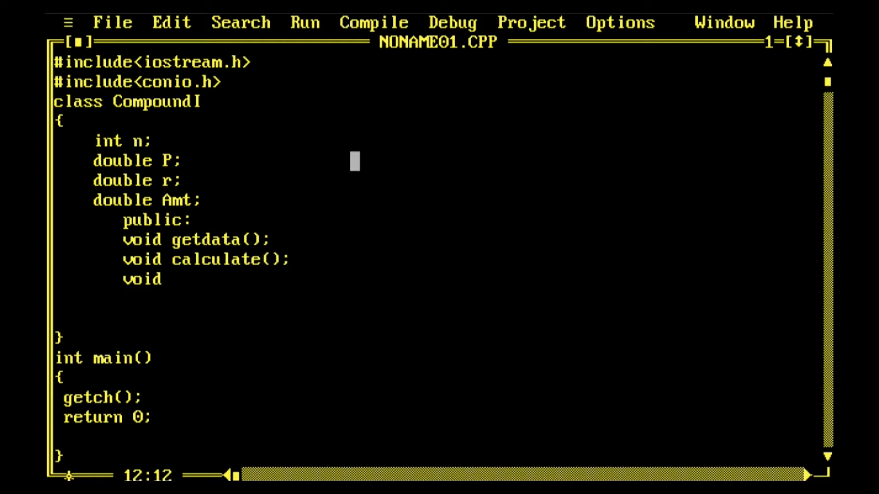
{"action": "type", "text": "show()"}
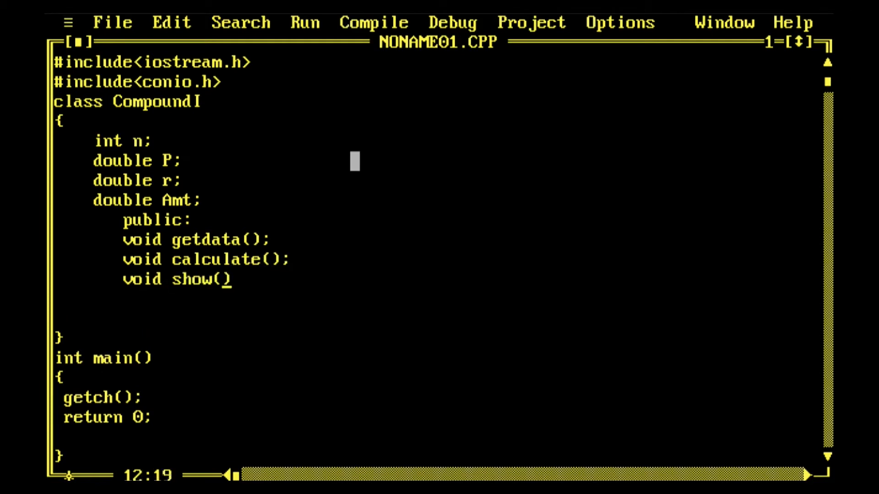
{"action": "type", "text": ";"}
{"action": "left_click", "coordinate": [67, 337]}
{"action": "type", "text": ";"}
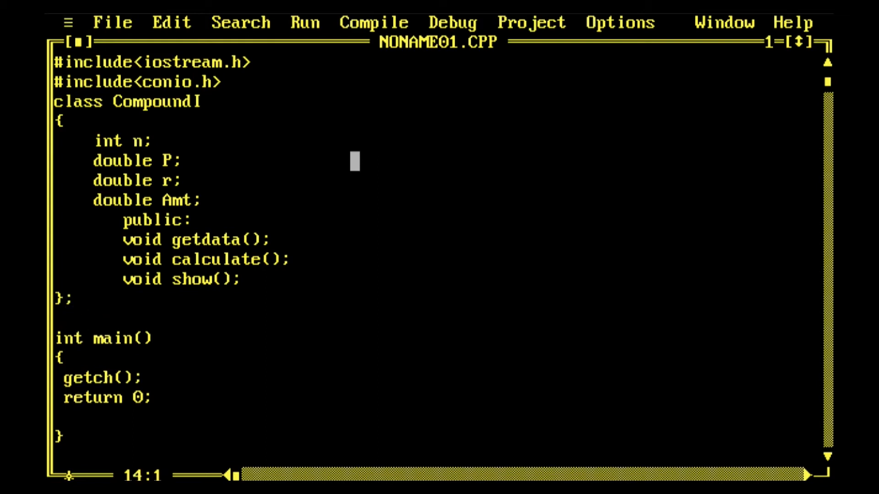
- Start the member definition void CompoundI::getdata()
{"action": "type", "text": "void"}
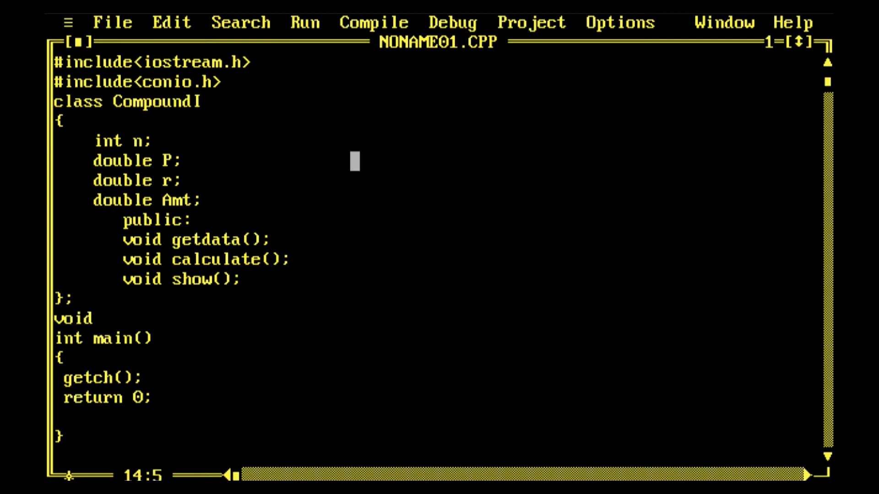
{"action": "type", "text": "CompoundI"}
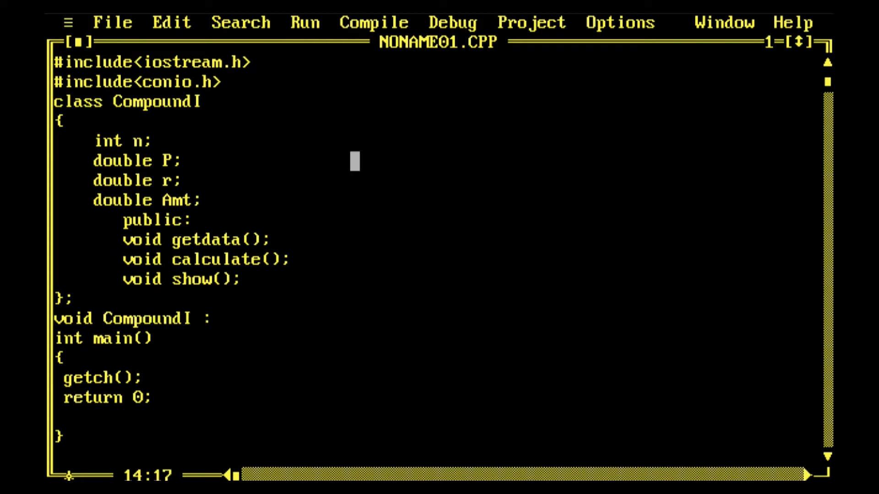
{"action": "type", "text": ":"}
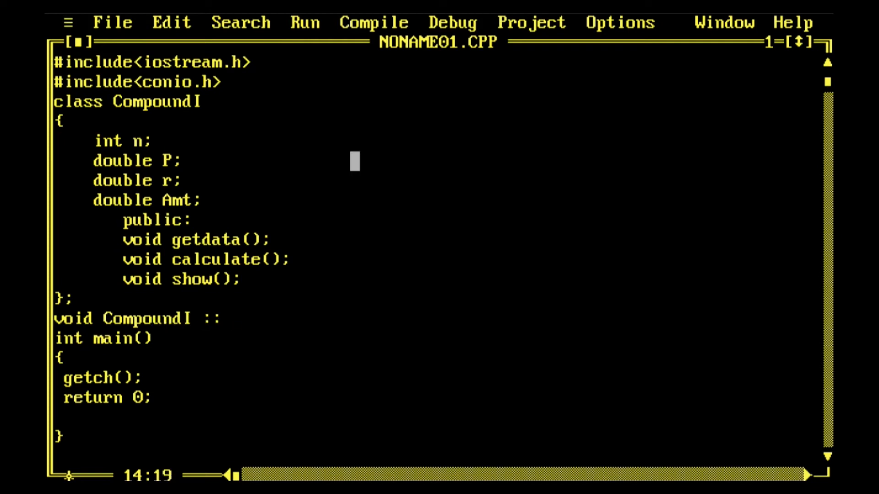
{"action": "type", "text": "getdata("}
{"action": "type", "text": "{"}
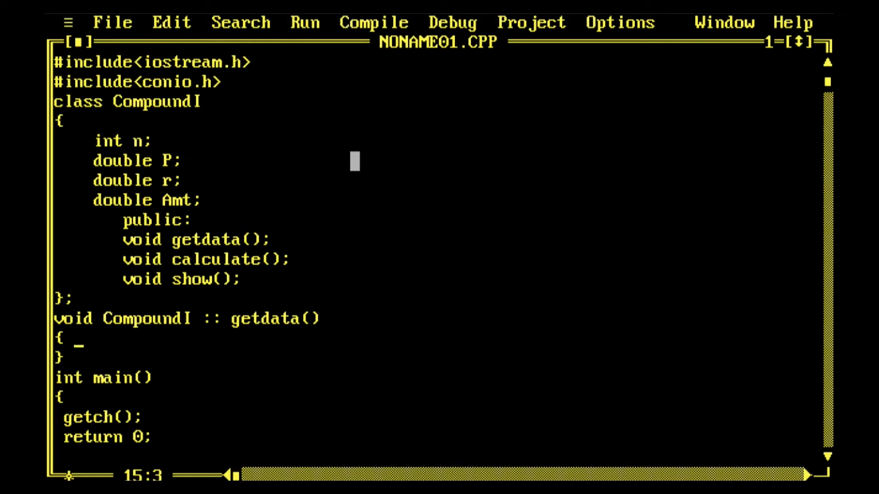
- Prompt "\n Enter Principal:" with cout and read the value into P
{"action": "type", "text": "cout<"}
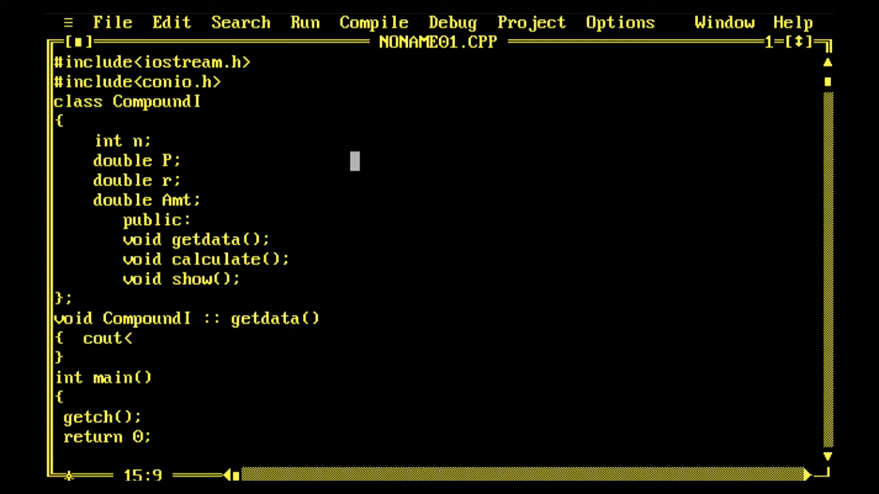
{"action": "type", "text": "<\"\\n Enter"}
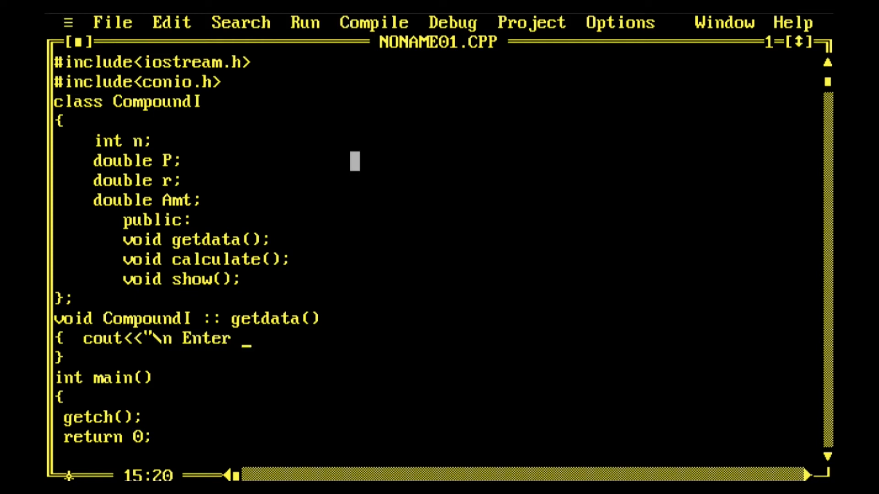
{"action": "type", "text": "Pr"}
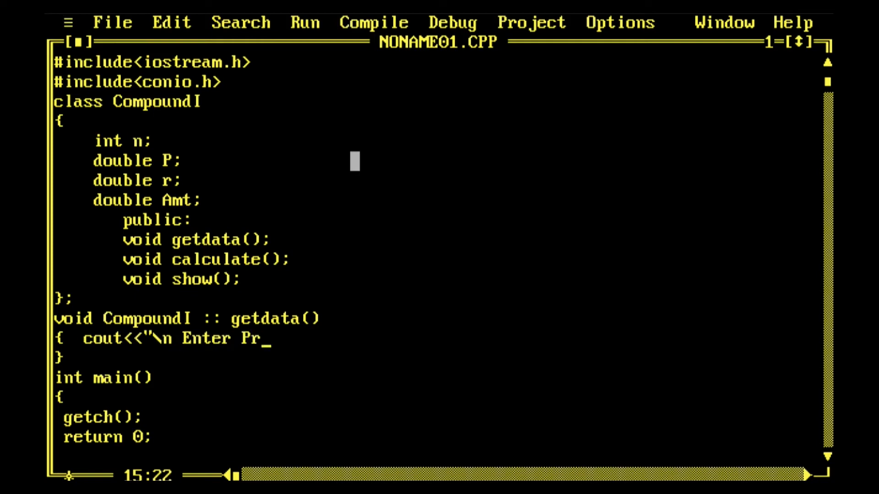
{"action": "type", "text": "incipa"}
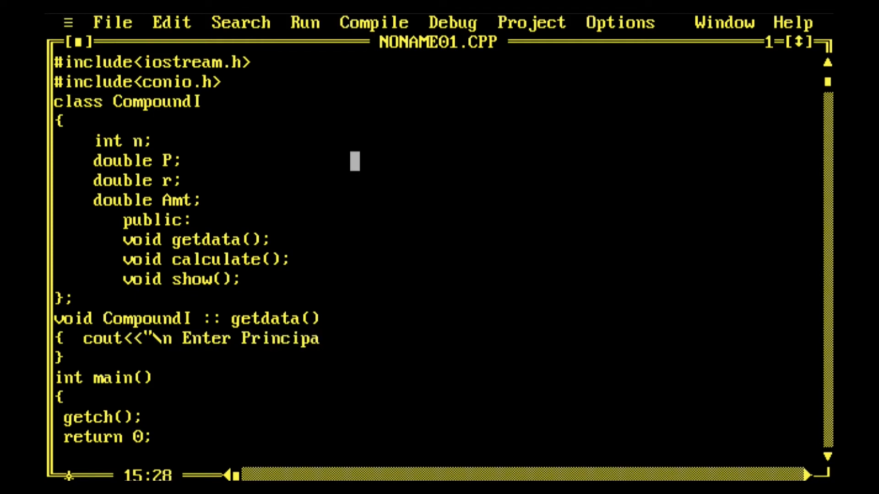
{"action": "type", "text": "l:\";"}
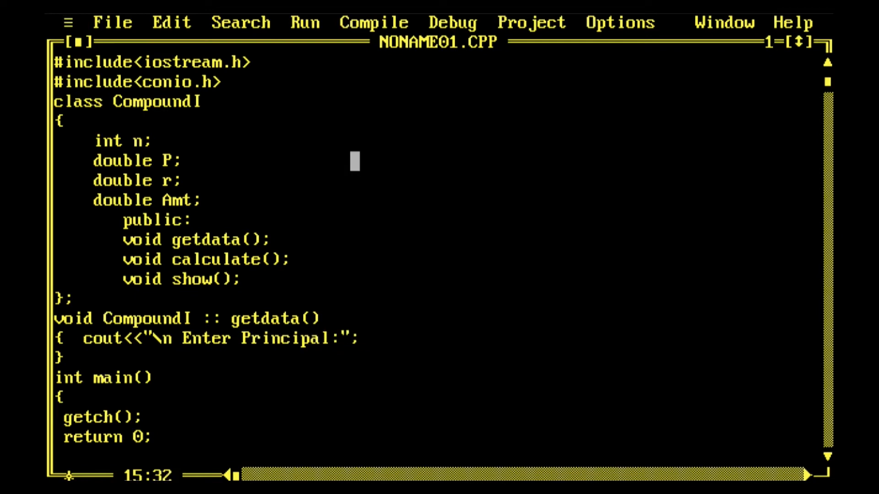
{"action": "key", "text": "Enter"}
{"action": "type", "text": "cin>>"}
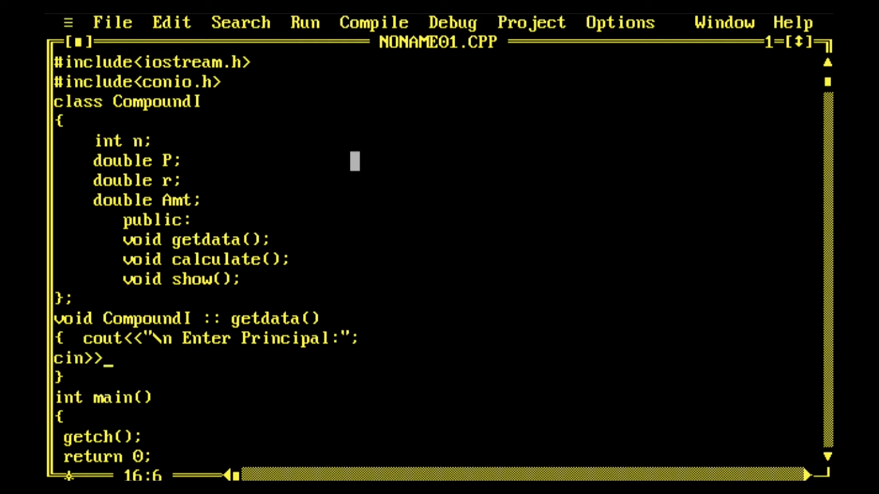
{"action": "type", "text": "P;"}
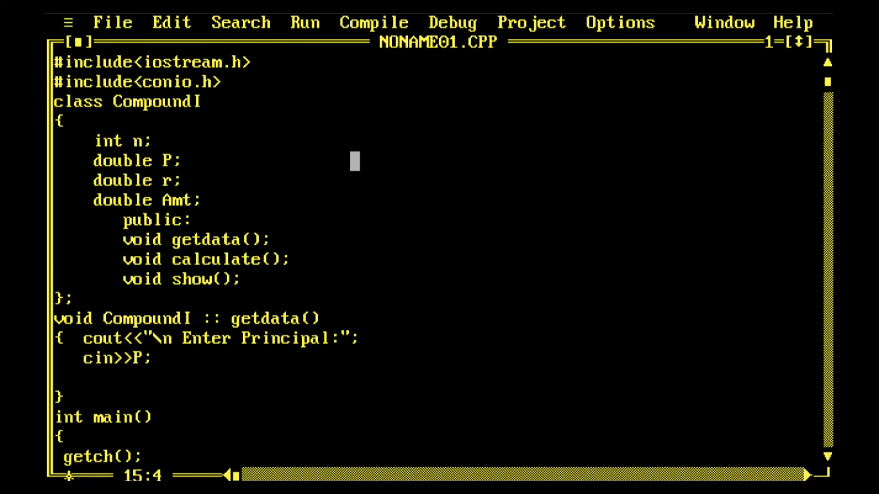
{"action": "key", "text": "Enter"}
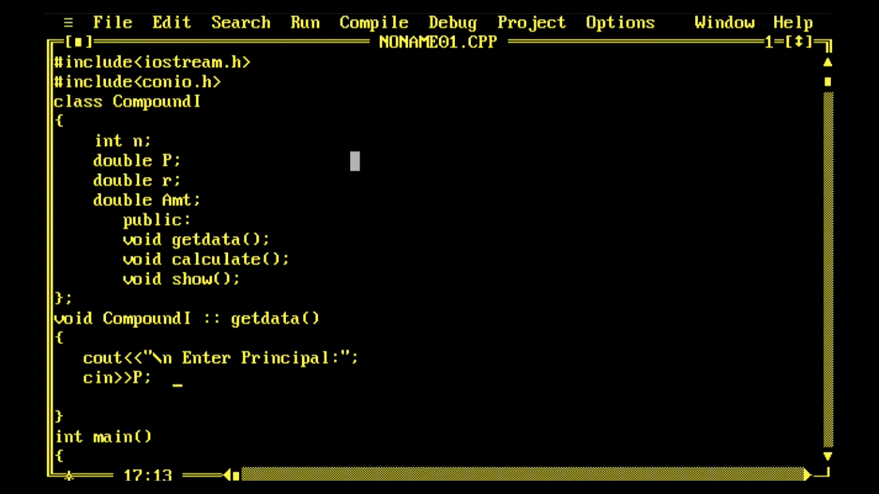
- Prompt "\n Enter Interest:" and read the rate into r with cin
{"action": "type", "text": "cout"}
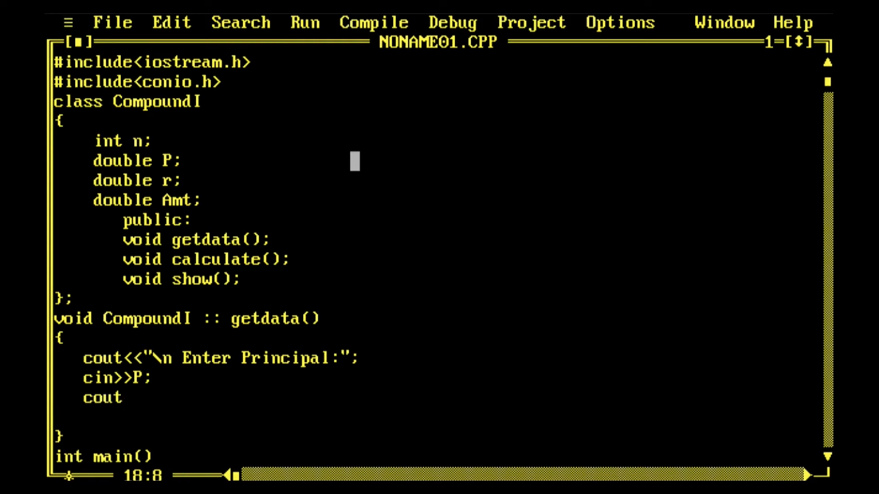
{"action": "type", "text": "<<\"\\"}
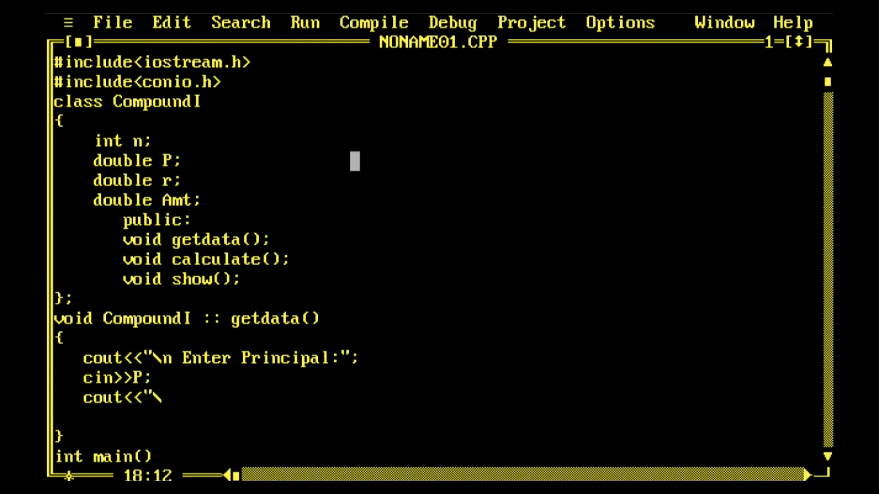
{"action": "type", "text": "\\n Enter Rate of i"}
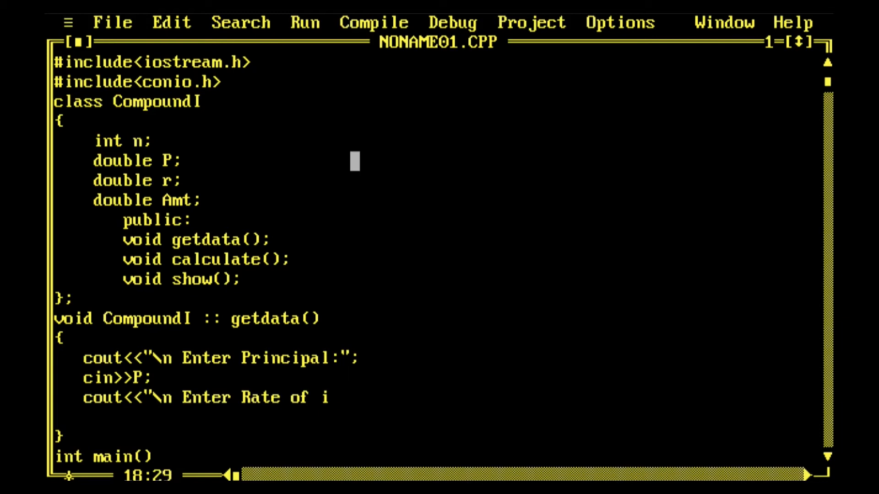
{"action": "type", "text": "nterest"}
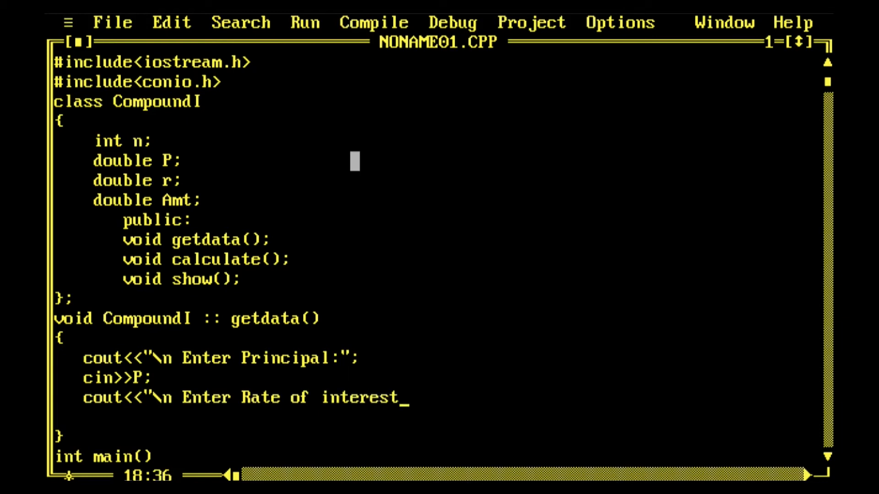
{"action": "type", "text": ":\")"}
{"action": "left_click", "coordinate": [437, 417]}
{"action": "type", "text": "c"}
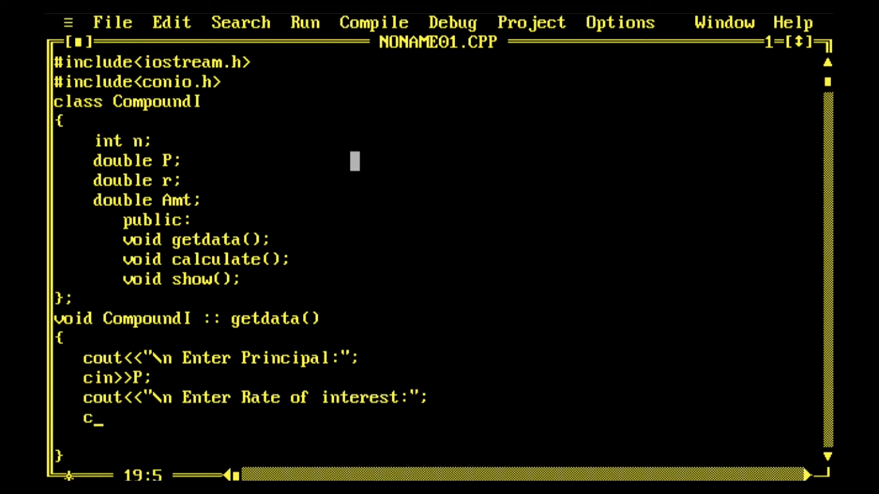
{"action": "type", "text": "in>>"}
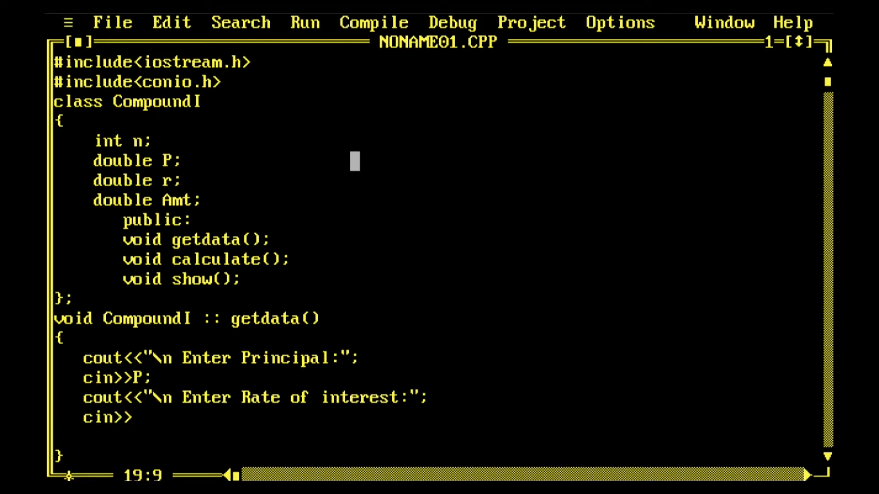
{"action": "type", "text": "r;"}
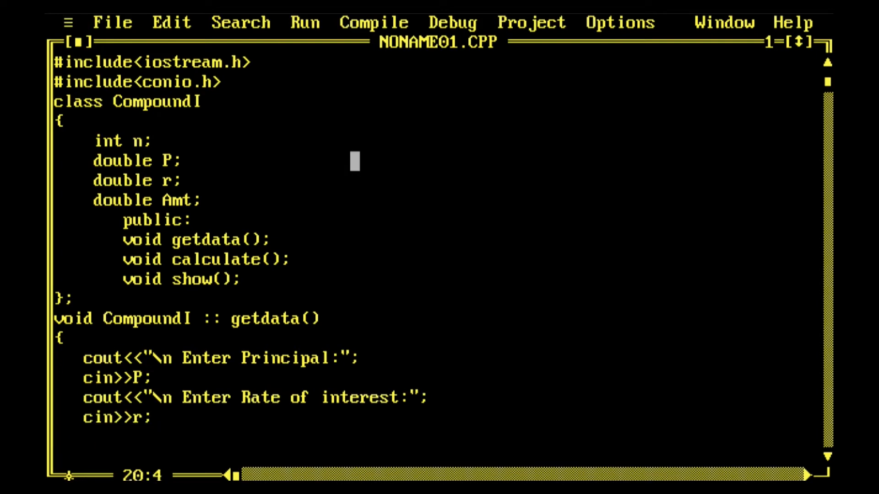
- Prompt "\n Enter time (in years)" and read it into n with cin
{"action": "type", "text": "cout"}
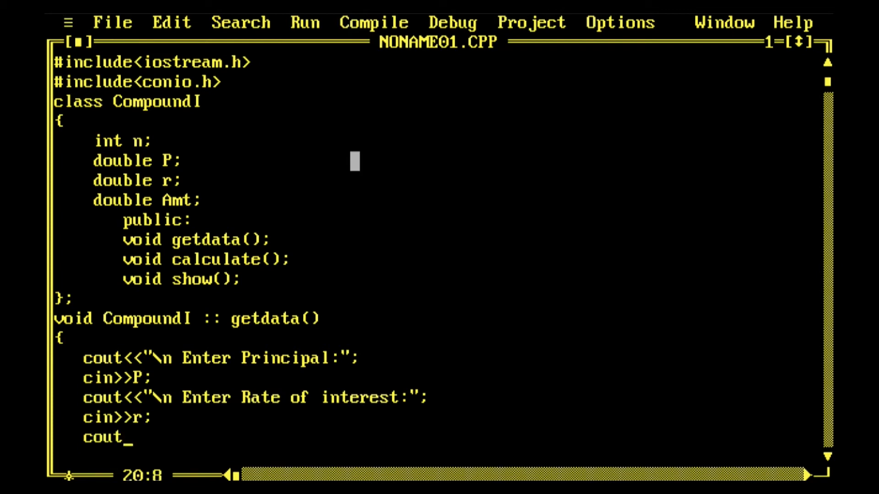
{"action": "type", "text": "<<\"\\n"}
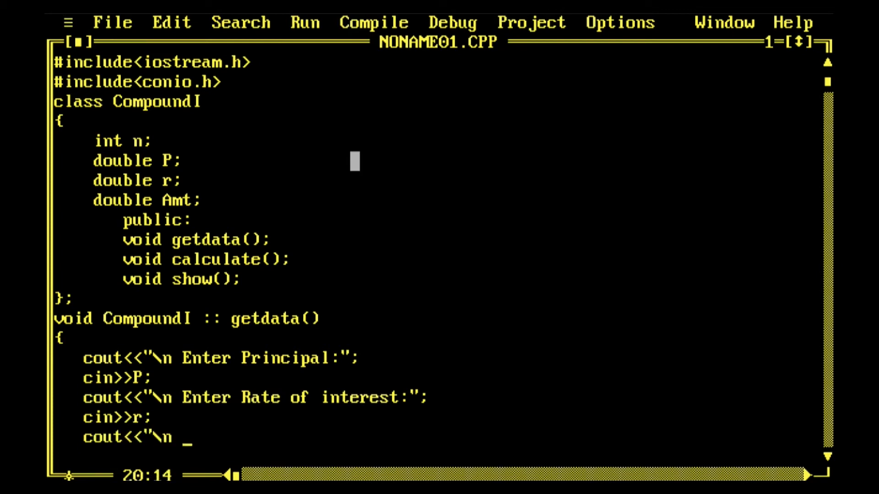
{"action": "type", "text": "Enter"}
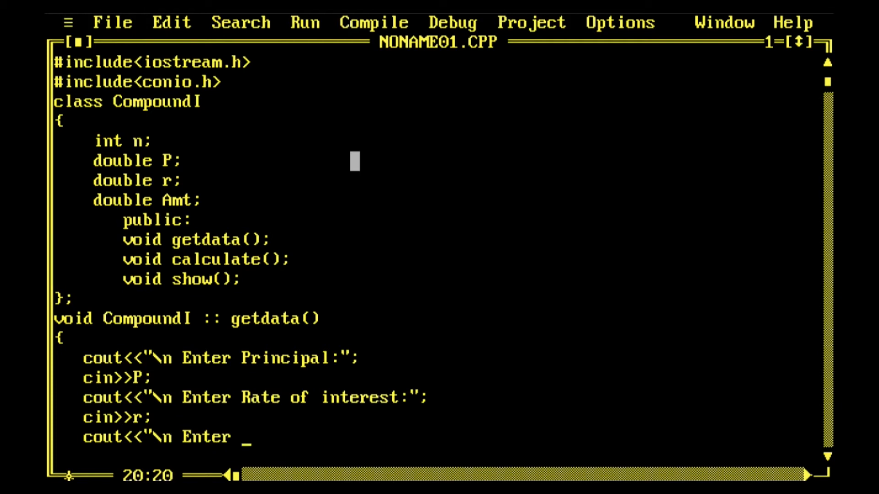
{"action": "type", "text": "time"}
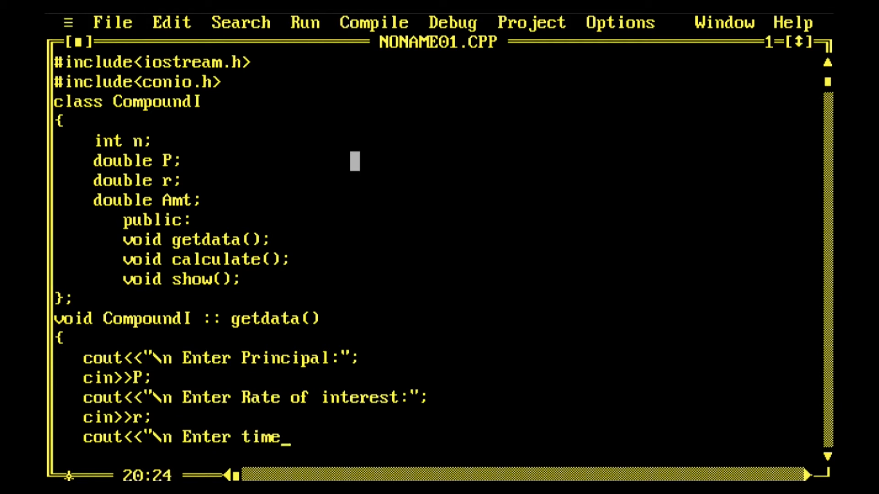
{"action": "type", "text": "(in y"}
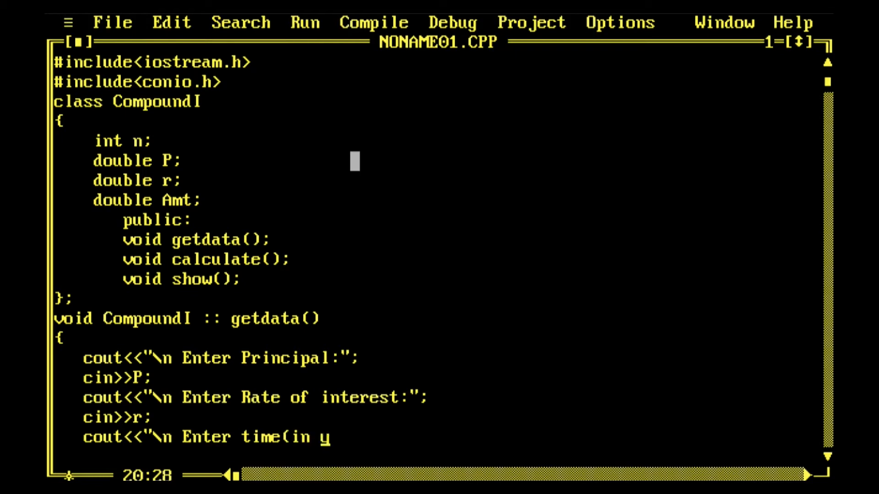
{"action": "type", "text": "ears"}
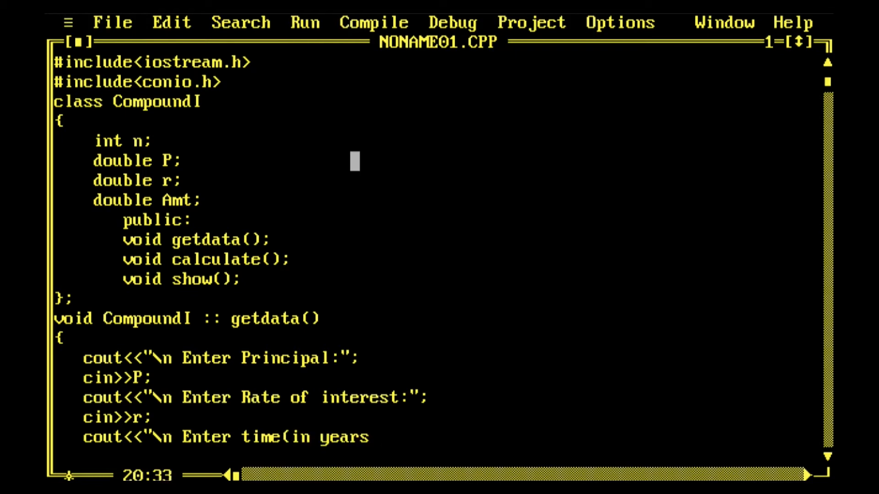
{"action": "type", "text": ")\";"}
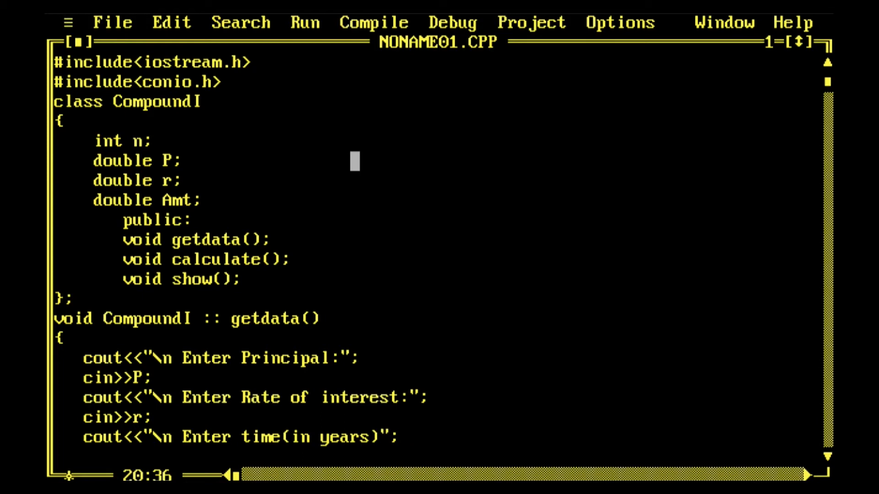
{"action": "type", "text": "c"}
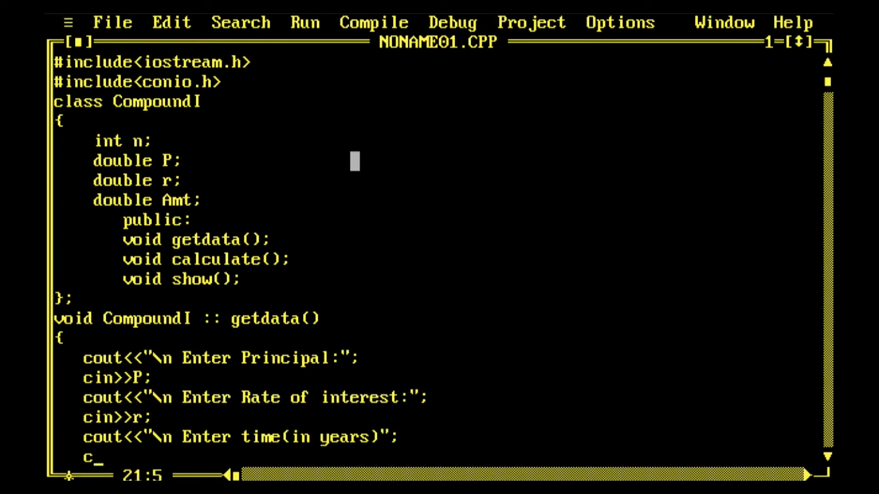
{"action": "type", "text": "in>"}
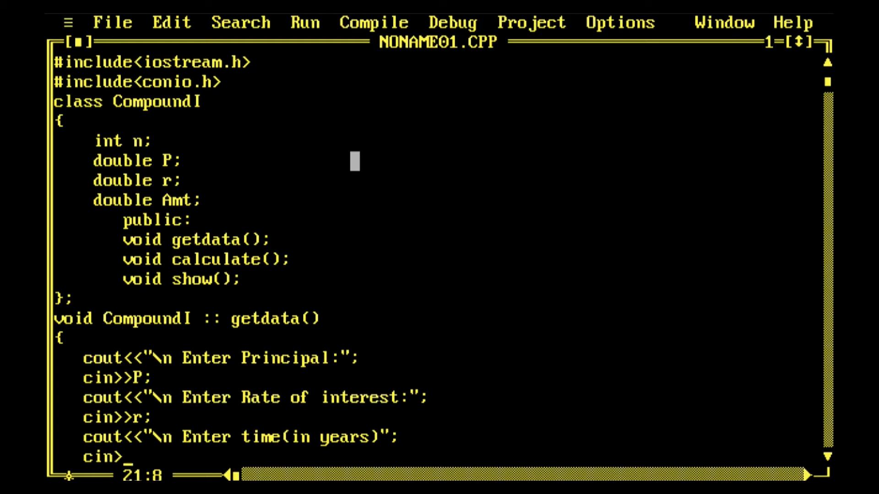
{"action": "type", "text": "n;"}
{"action": "type", "text": "void"}
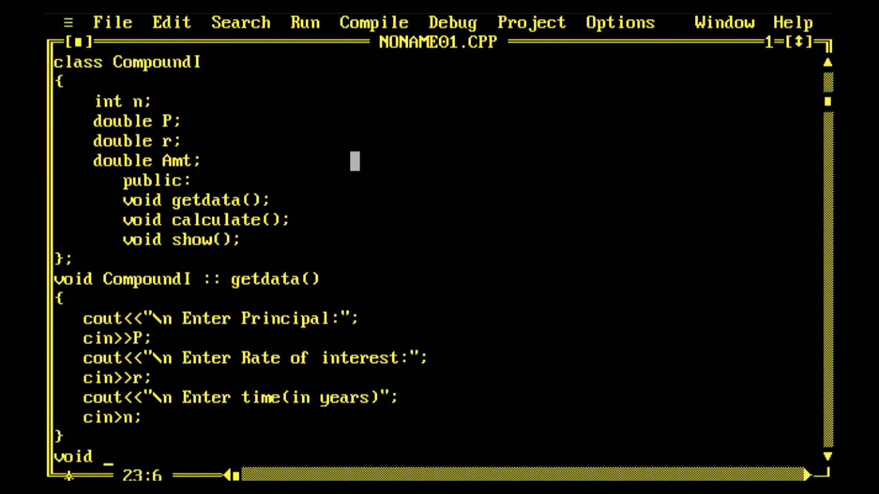
- Start the member definition void CompoundI :: calculate()
{"action": "type", "text": "Com"}
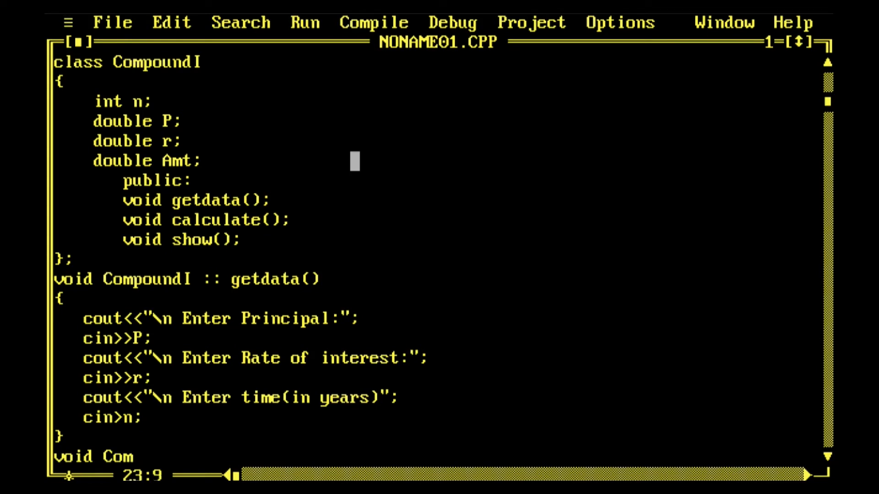
{"action": "type", "text": "pound"}
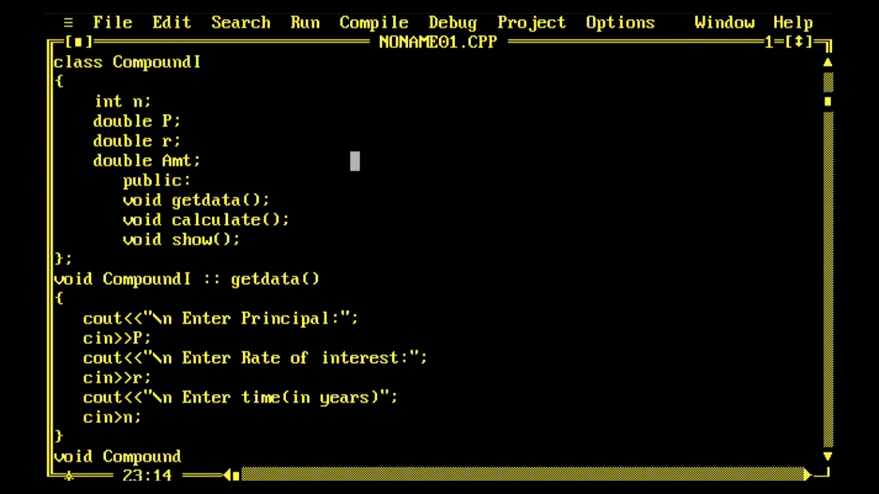
{"action": "type", "text": "I ::"}
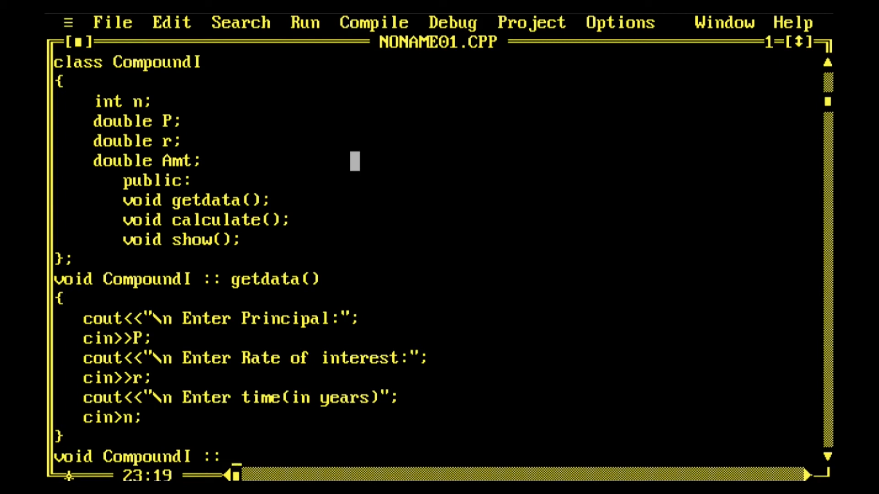
{"action": "type", "text": "calcul"}
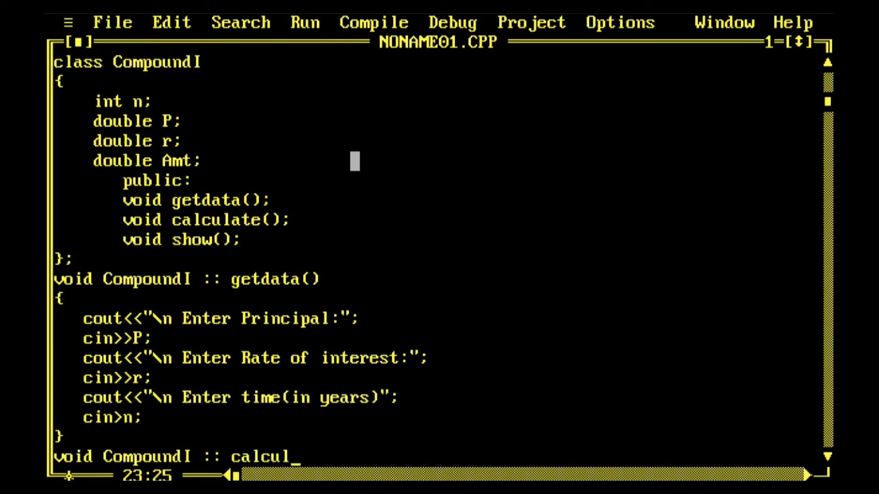
{"action": "type", "text": "ate()"}
{"action": "type", "text": "{"}
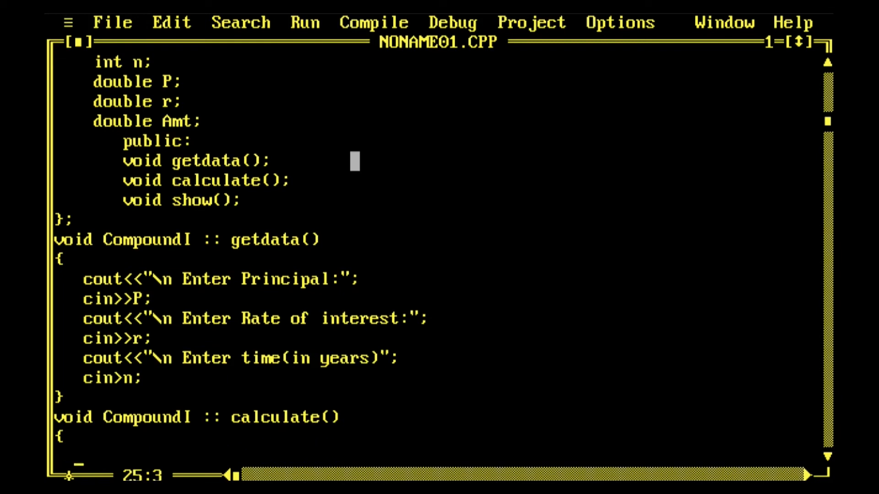
- Write the formula Amt=P*(( 1 + r/100),n); fixing a mistyped i+ along the way
{"action": "type", "text": "A"}
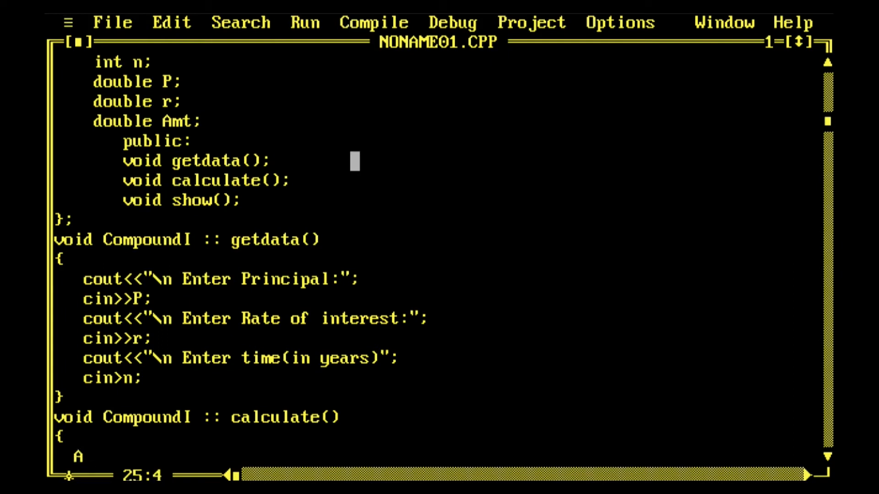
{"action": "type", "text": "Amt="}
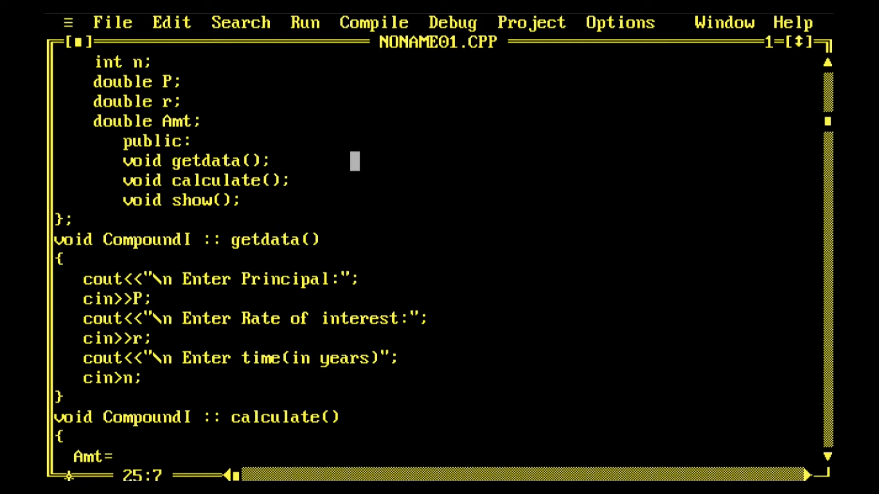
{"action": "type", "text": "P*"}
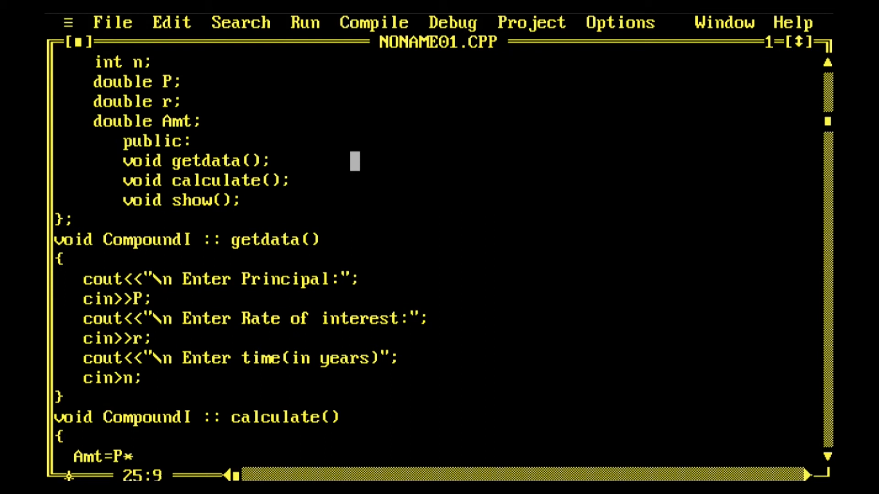
{"action": "type", "text": "("}
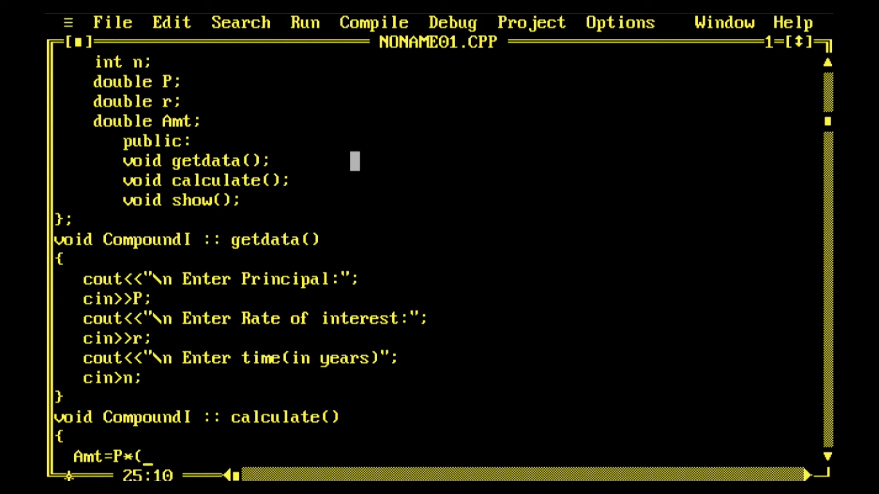
{"action": "type", "text": "i+"}
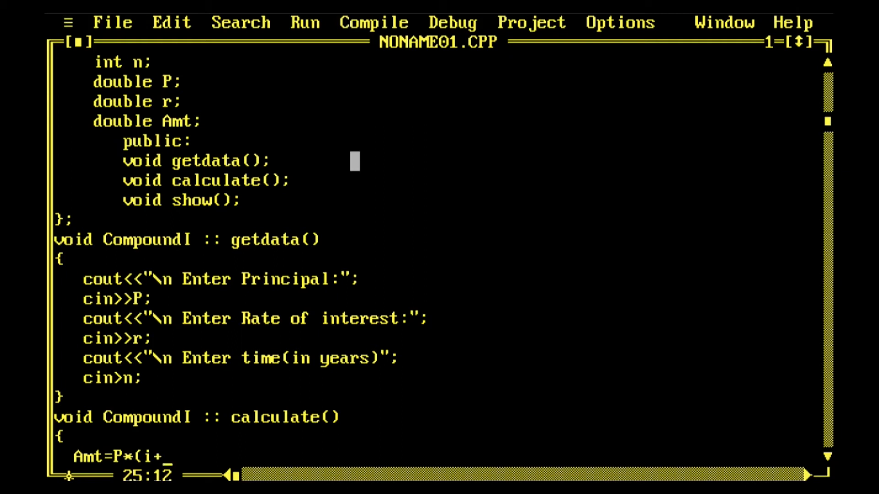
{"action": "key", "text": "BackSpace"}
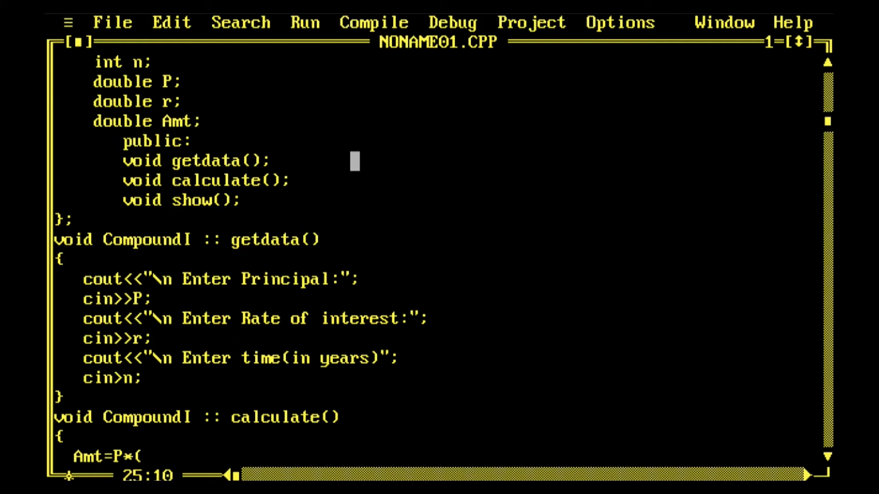
{"action": "type", "text": "1 +"}
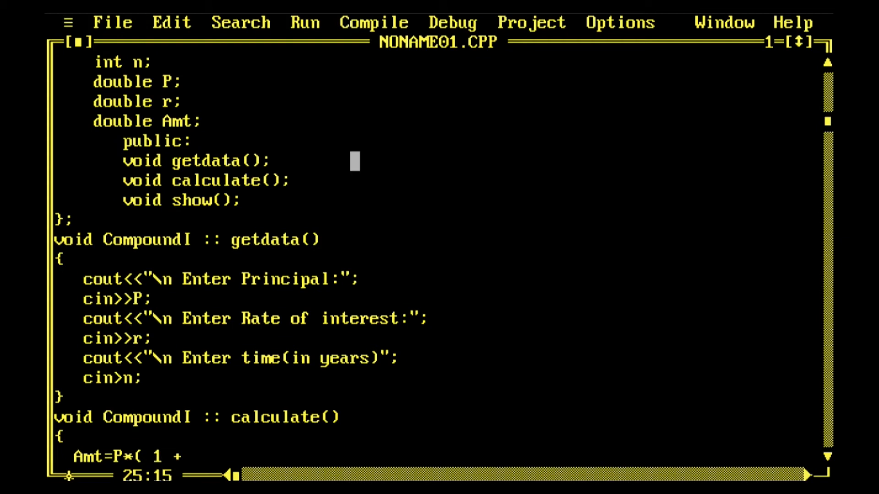
{"action": "type", "text": "r/100)"}
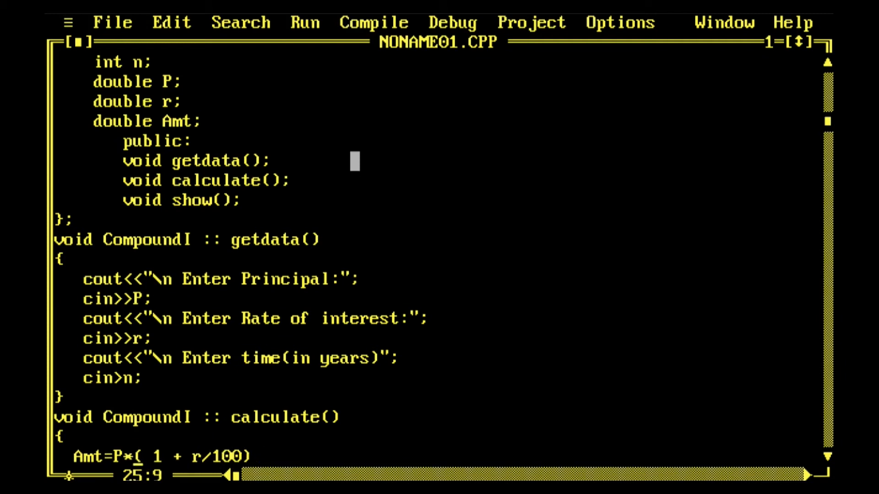
{"action": "type", "text": "("}
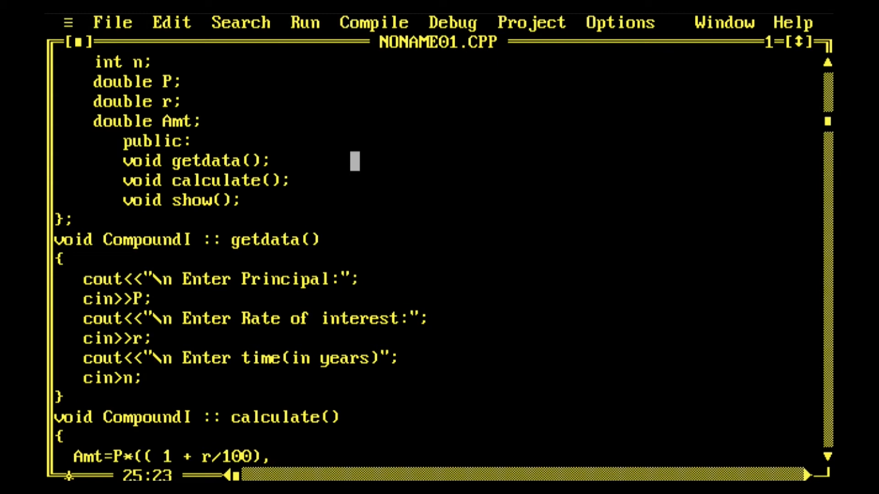
{"action": "type", "text": "n);"}
{"action": "type", "text": "}"}
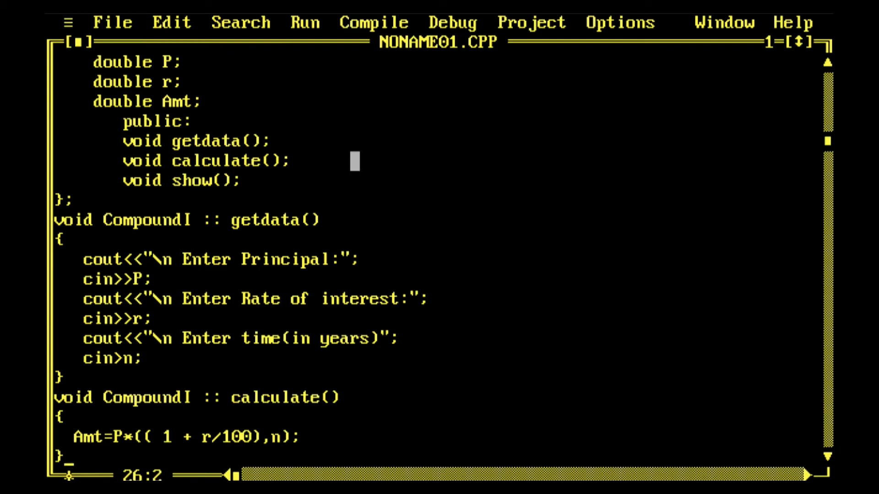
{"action": "key", "text": "Up"}
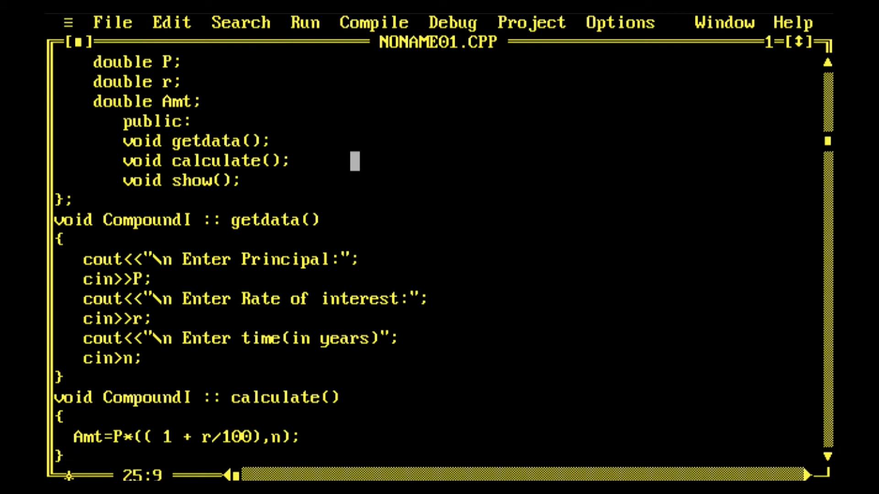
- Insert pow into the Amt formula and add #include<math.h> at the top of the file
{"action": "type", "text": "pow"}
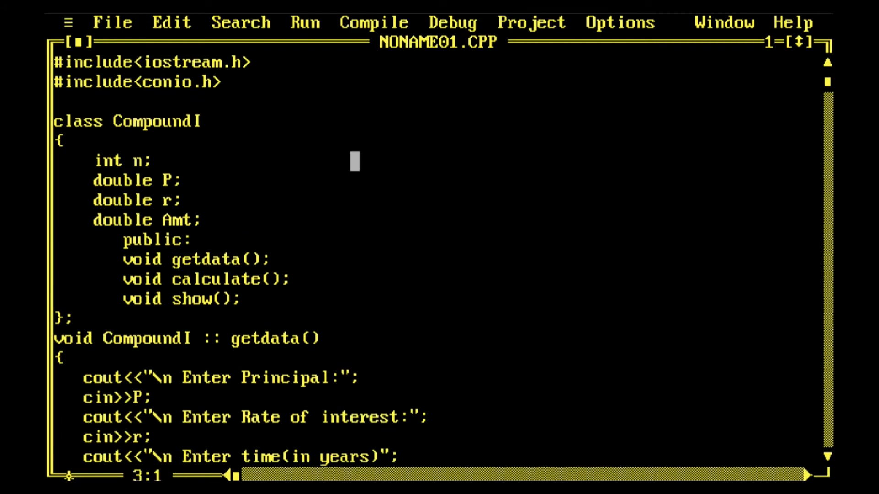
{"action": "type", "text": "import"}
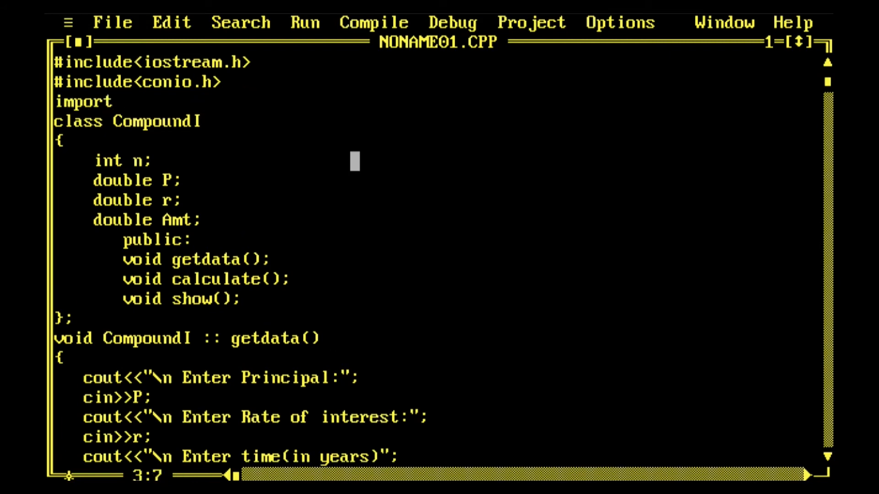
{"action": "key", "text": "Backspace"}
{"action": "type", "text": "#"}
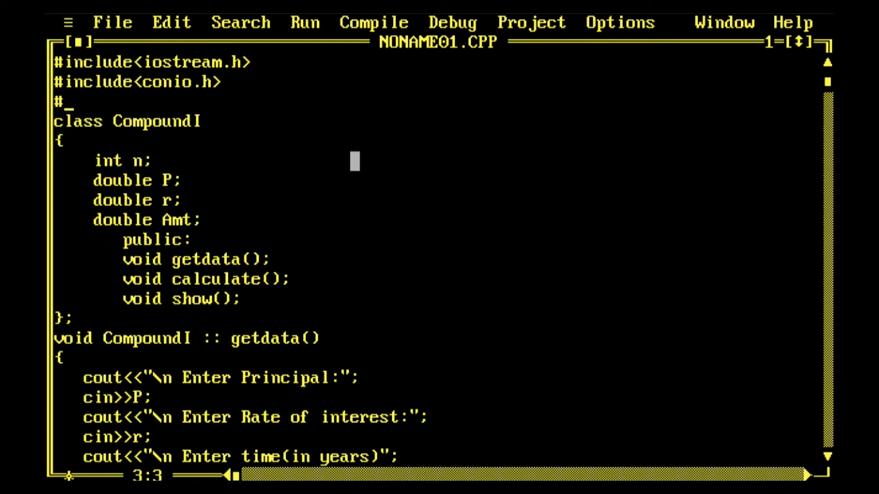
{"action": "type", "text": "include<"}
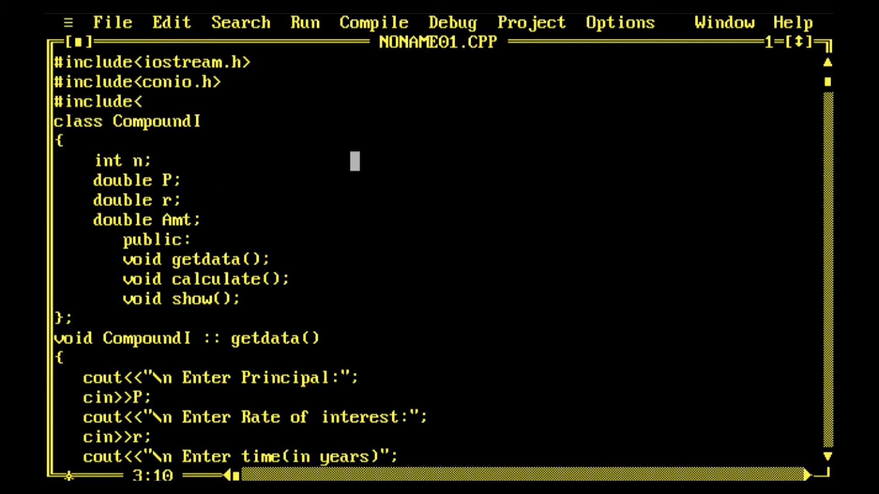
{"action": "type", "text": "math."}
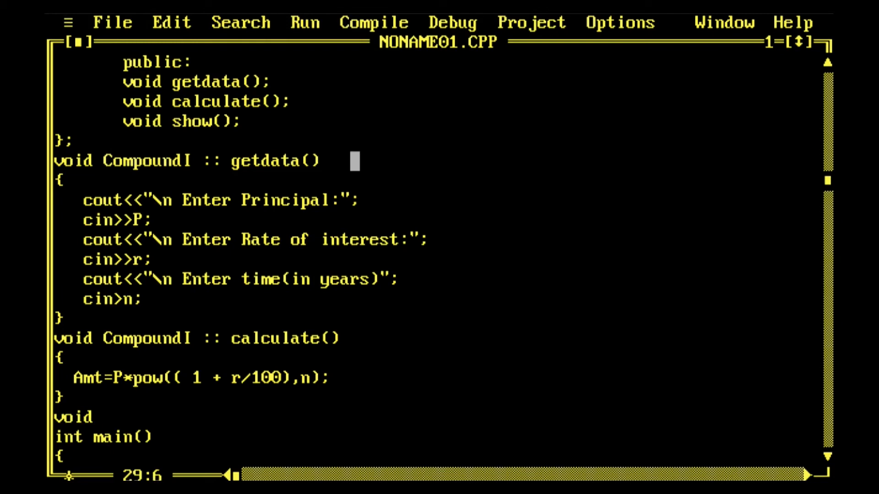
- Start the member definition void CompoundI::show() and move into its body
{"action": "type", "text": "CompoundI"}
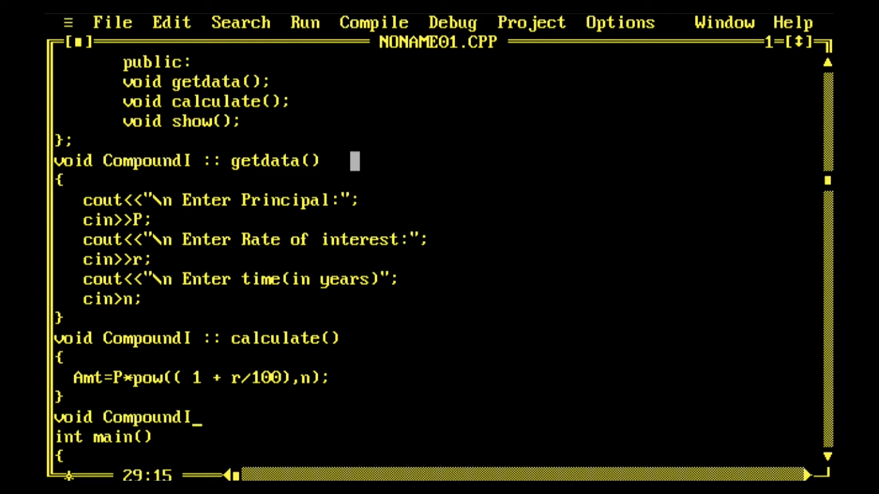
{"action": "type", "text": "::"}
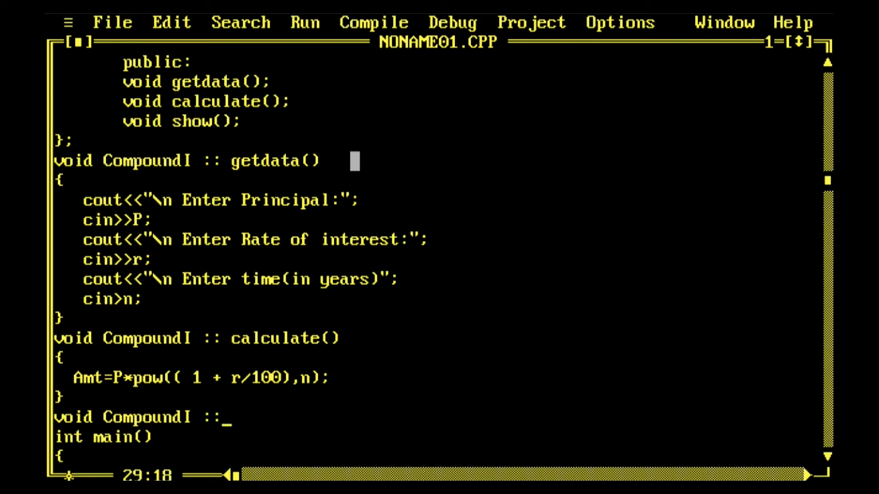
{"action": "type", "text": "show()"}
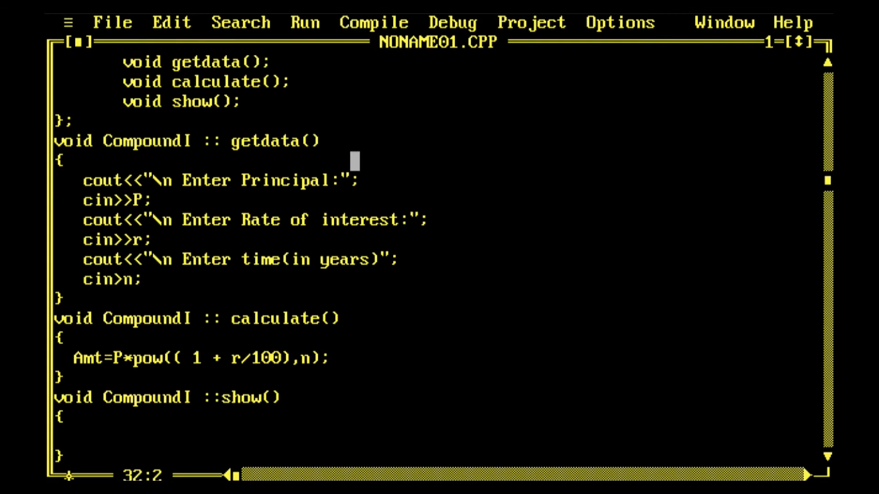
{"action": "left_click", "coordinate": [76, 418]}
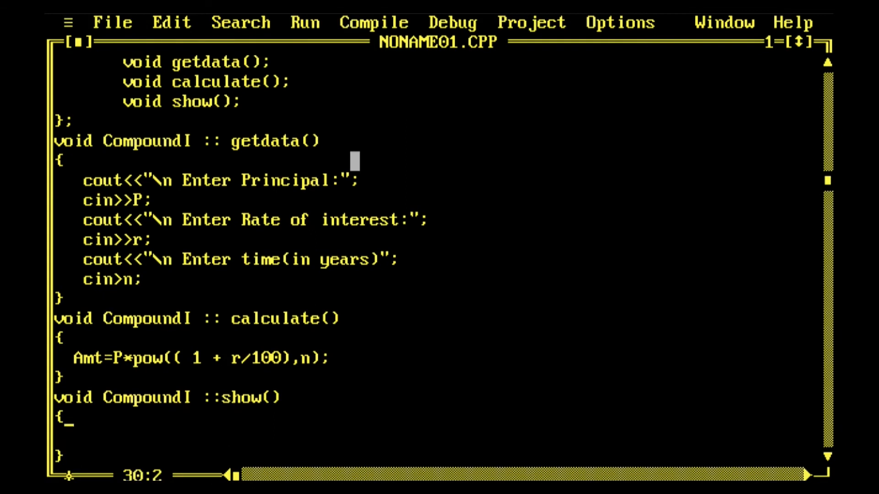
- Print "\ Amount=" followed by Amt with cout, correcting a misspelled variable name
{"action": "type", "text": "c"}
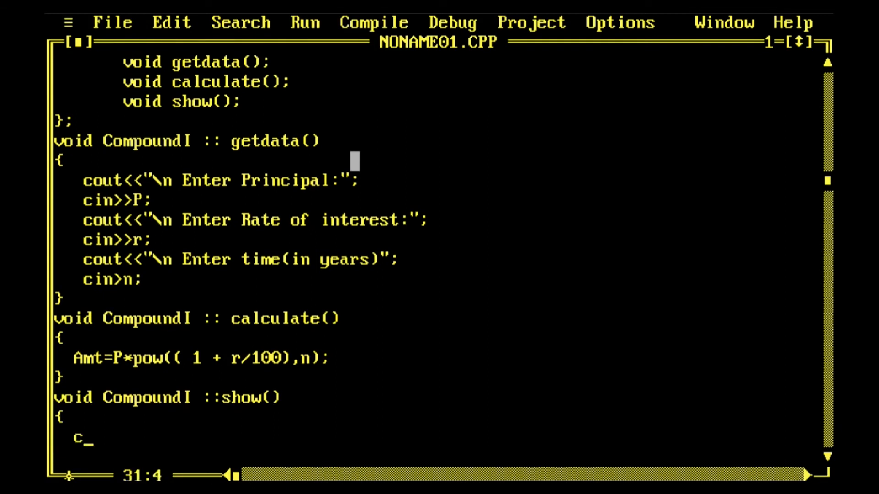
{"action": "type", "text": "out<<"}
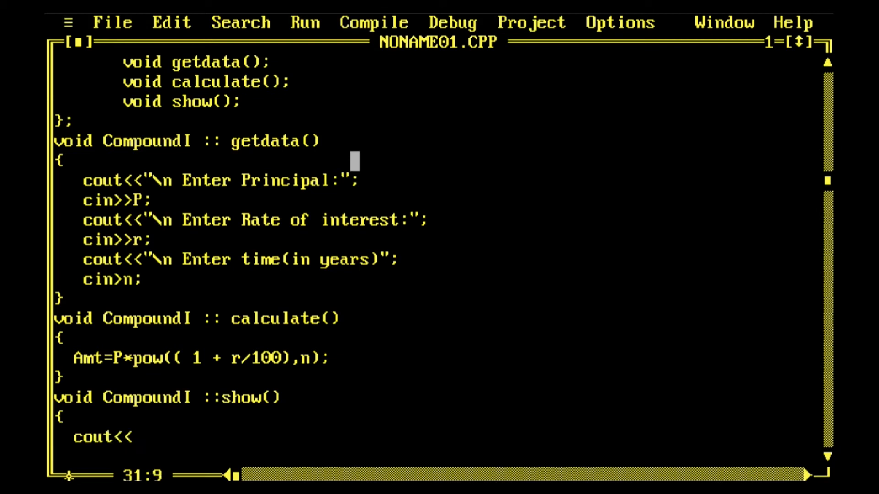
{"action": "type", "text": "\"\\"}
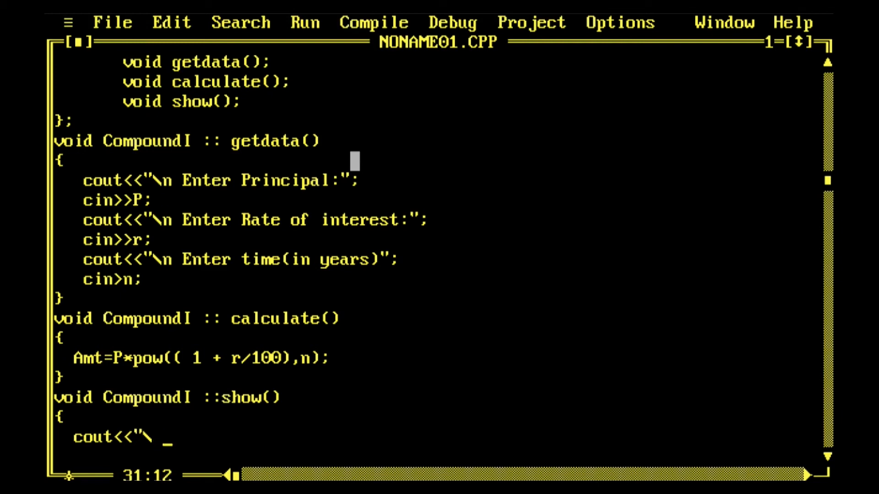
{"action": "type", "text": "Amount"}
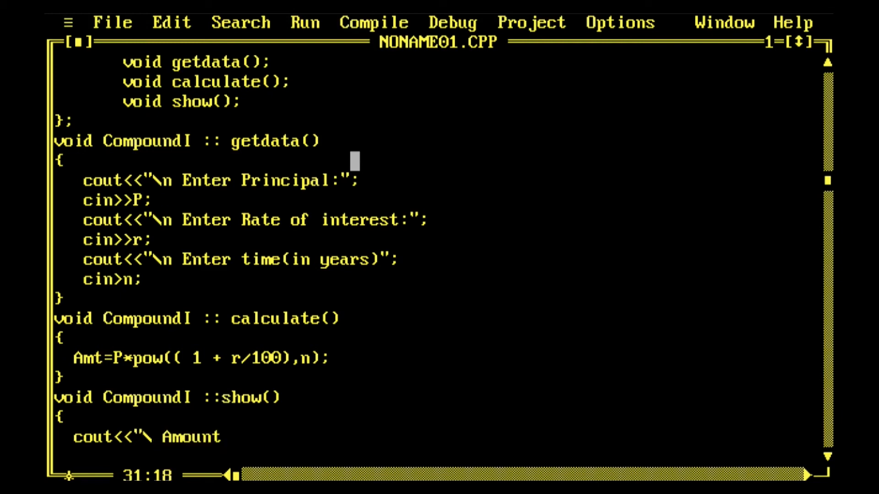
{"action": "type", "text": "=\"<<"}
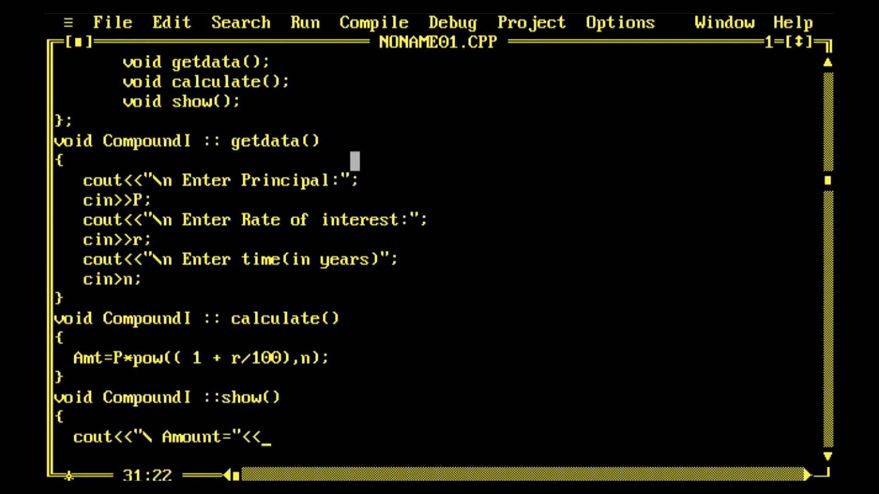
{"action": "key", "text": "Backspace"}
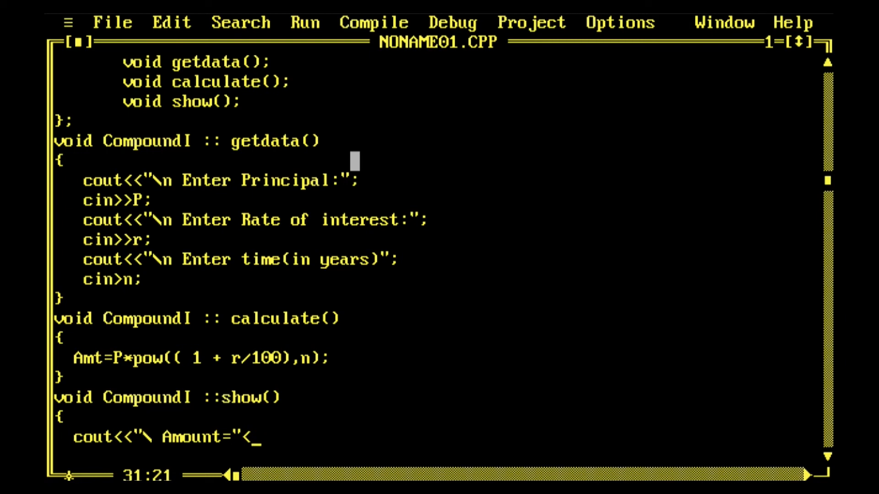
{"action": "type", "text": ">"}
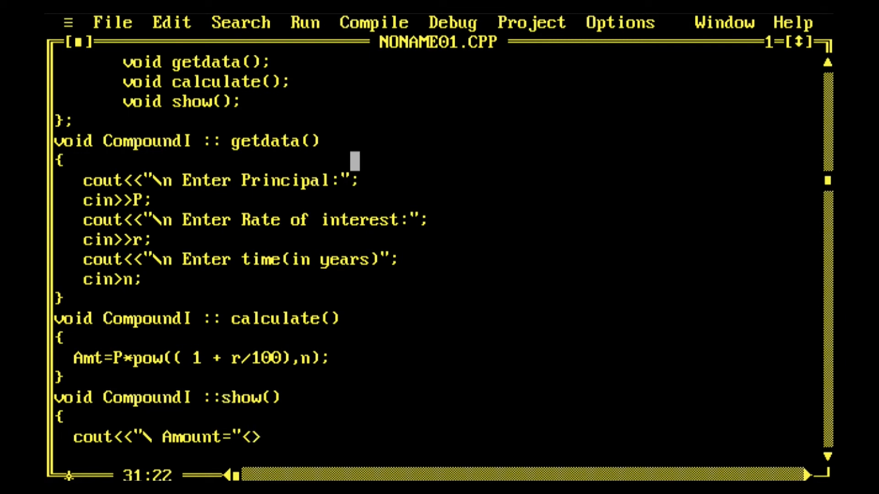
{"action": "type", "text": "aM"}
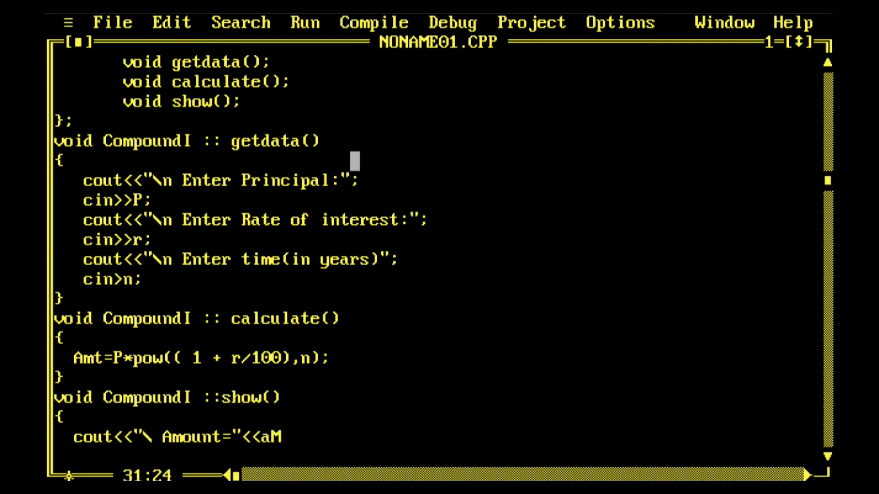
{"action": "key", "text": "Right"}
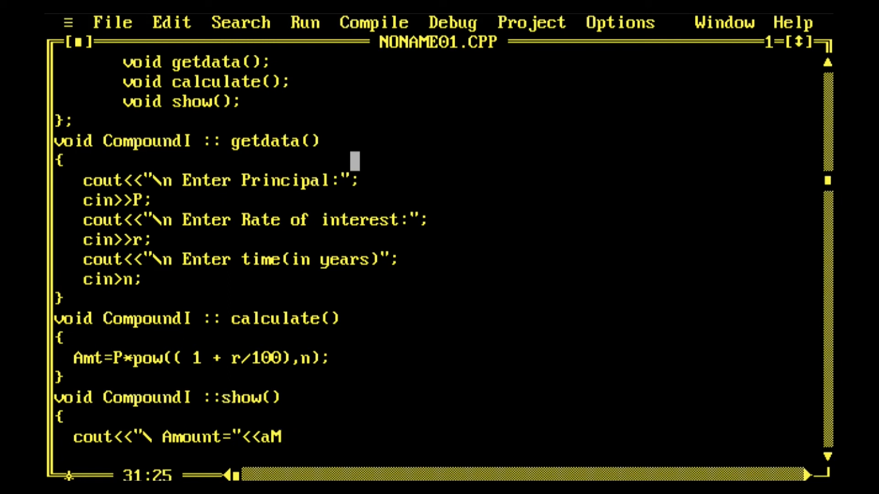
{"action": "key", "text": "Backspace"}
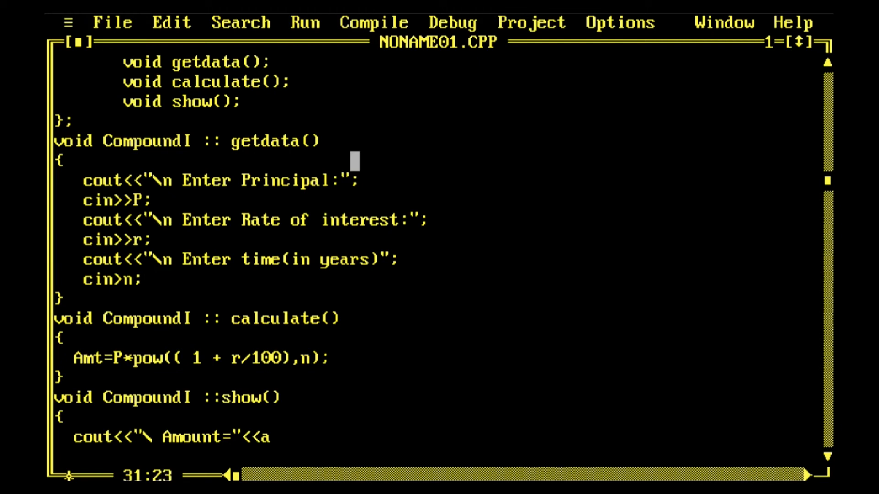
{"action": "type", "text": "MT"}
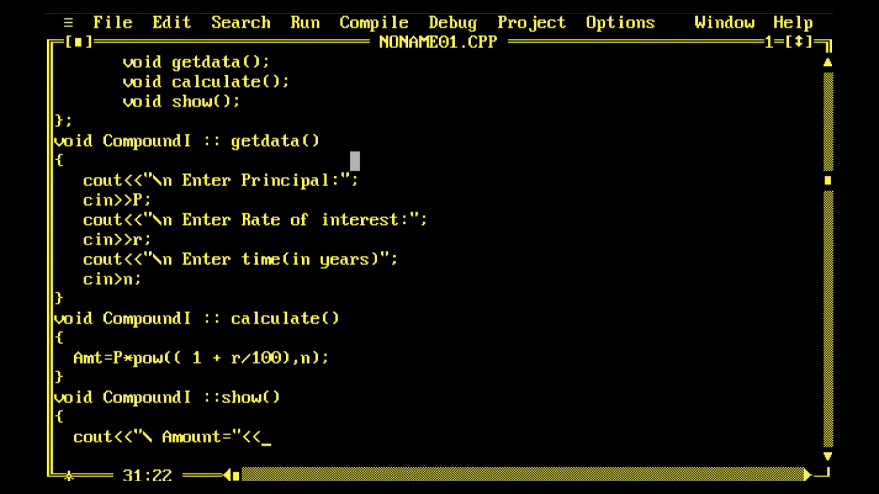
{"action": "type", "text": "A"}
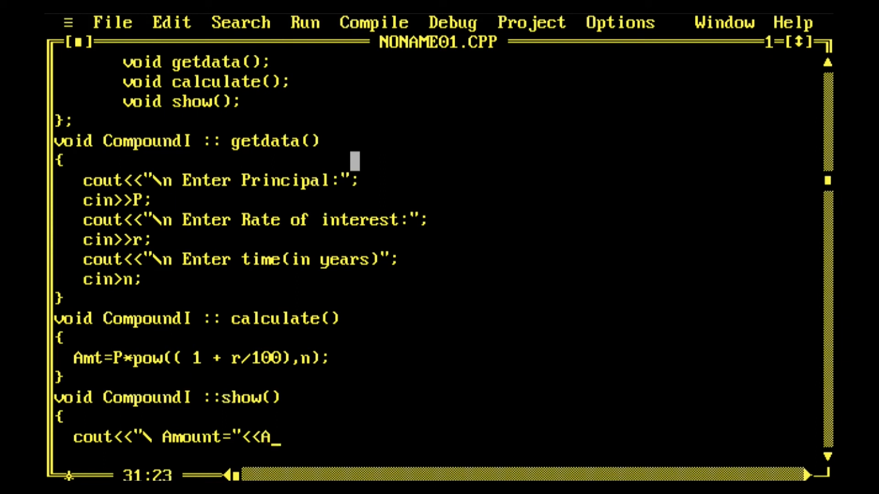
{"action": "type", "text": "mt;"}
{"action": "type", "text": "cout<<"}
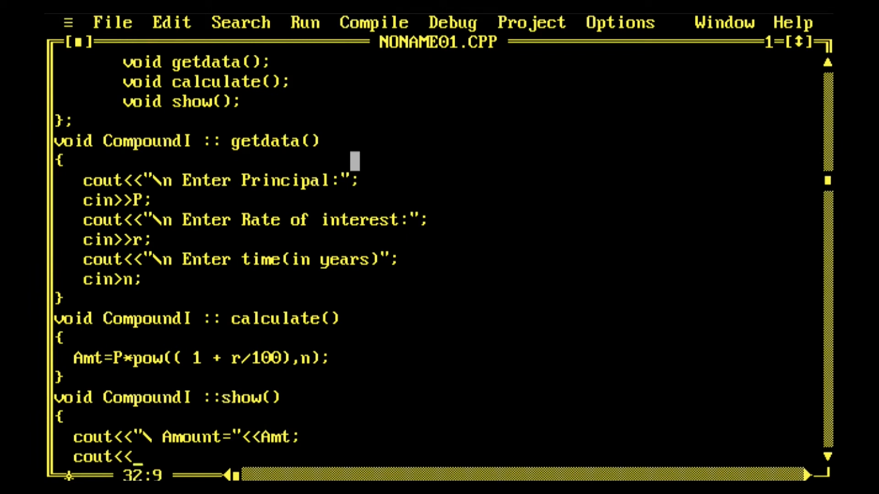
- Print "\ Compound Interest=" followed by (Amt-P) with cout
{"action": "type", "text": "\\"}
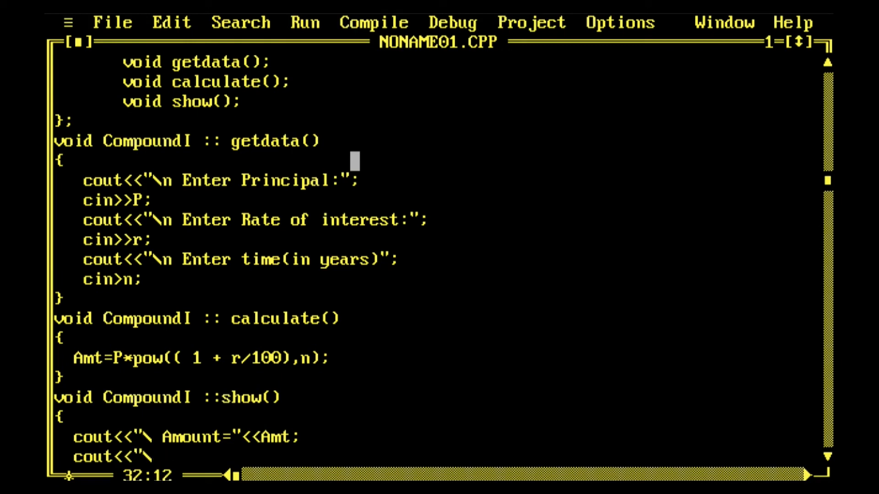
{"action": "type", "text": "Compound Intere"}
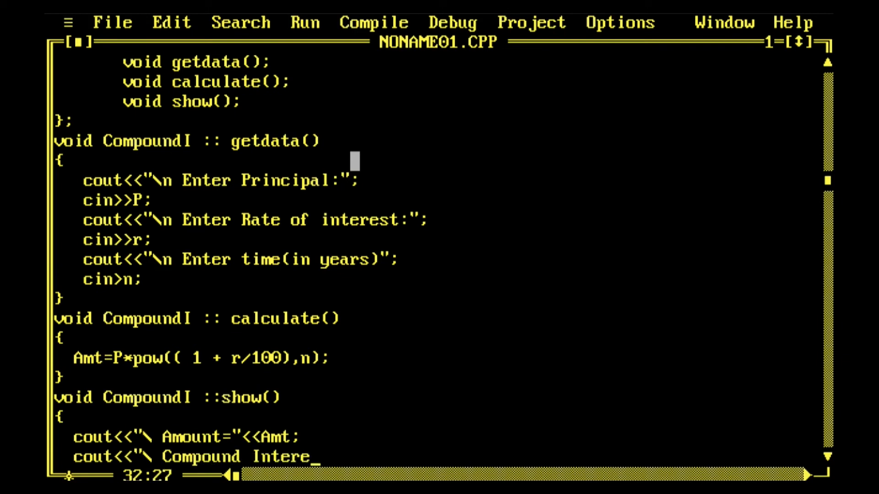
{"action": "type", "text": "st=\"\""}
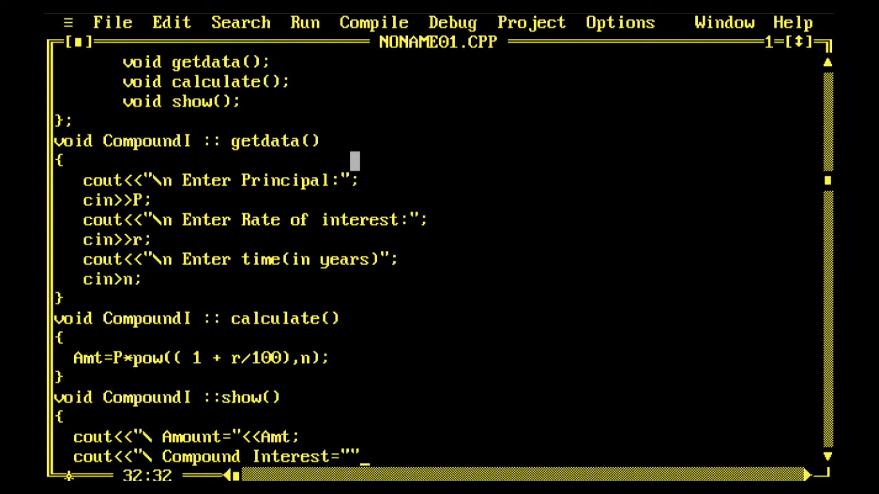
{"action": "type", "text": "<<"}
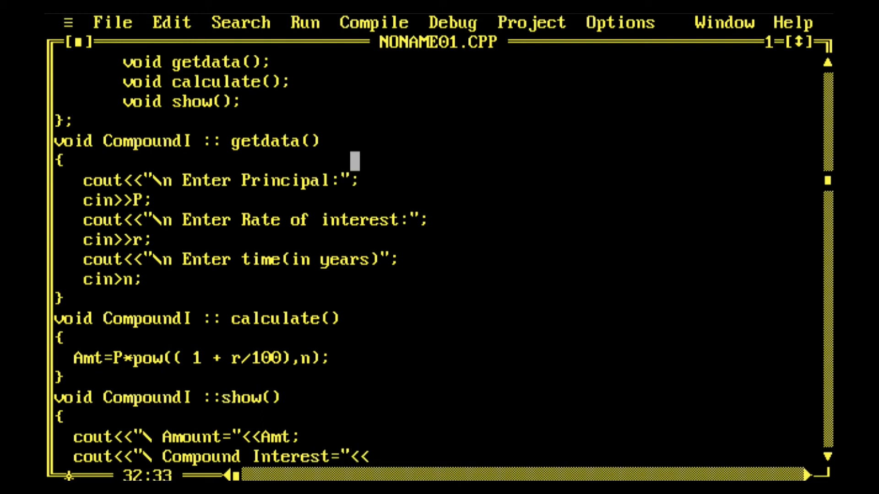
{"action": "type", "text": "(A"}
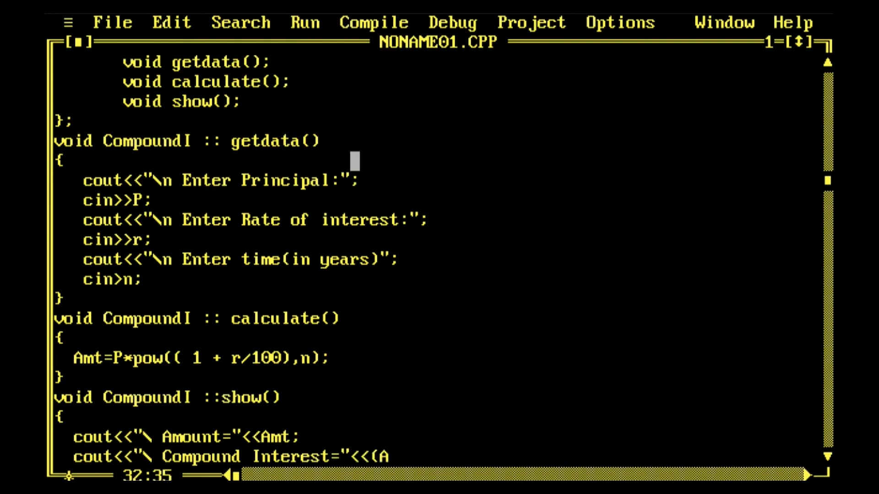
{"action": "type", "text": "mt-P"}
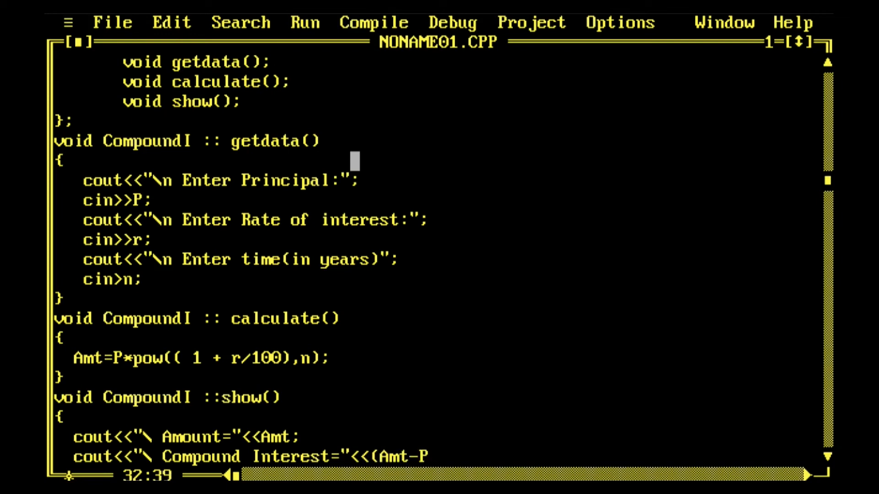
{"action": "type", "text": ");"}
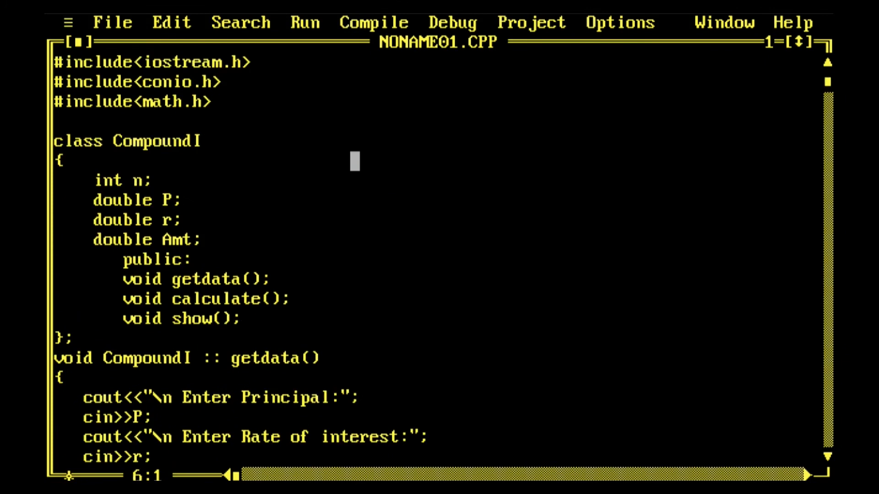
- Declare the object CompoundI ca inside main
{"action": "scroll", "scroll_direction": "down", "scroll_amount": 3}
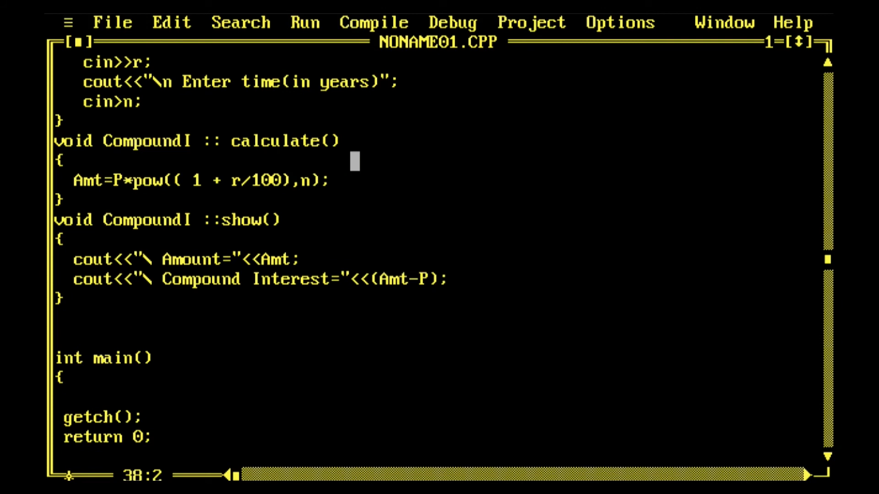
{"action": "type", "text": "Com"}
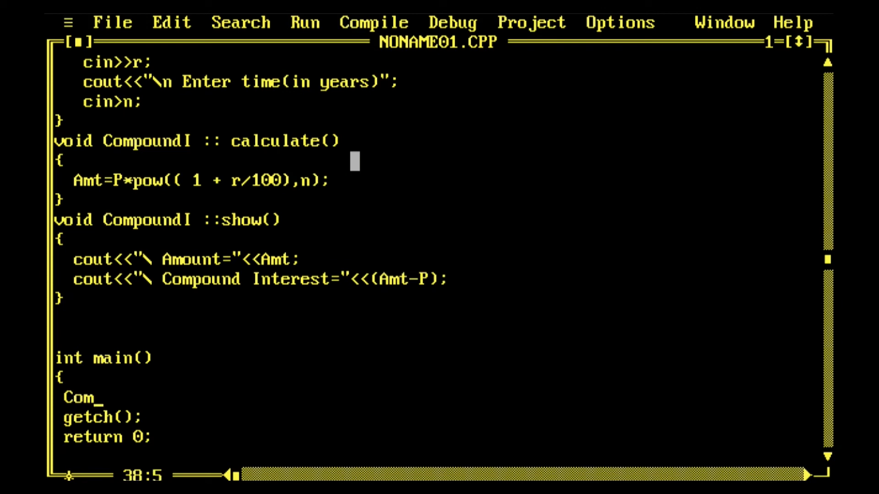
{"action": "type", "text": "poun"}
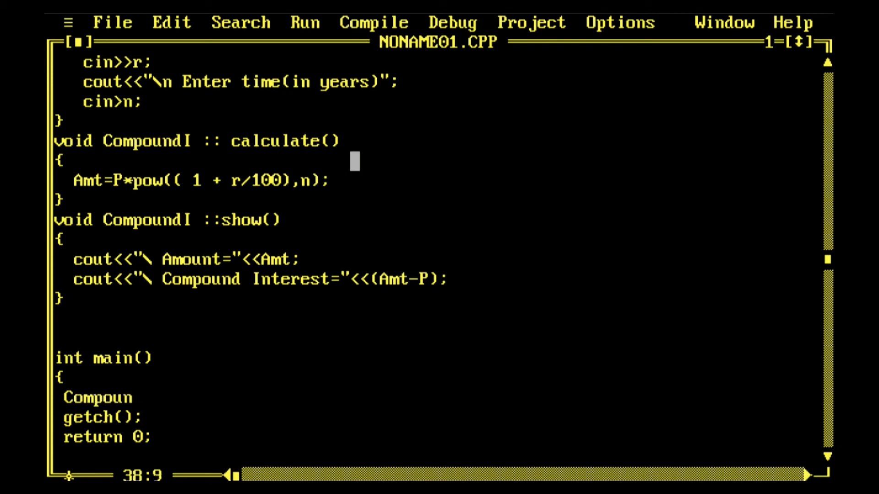
{"action": "type", "text": "dI c"}
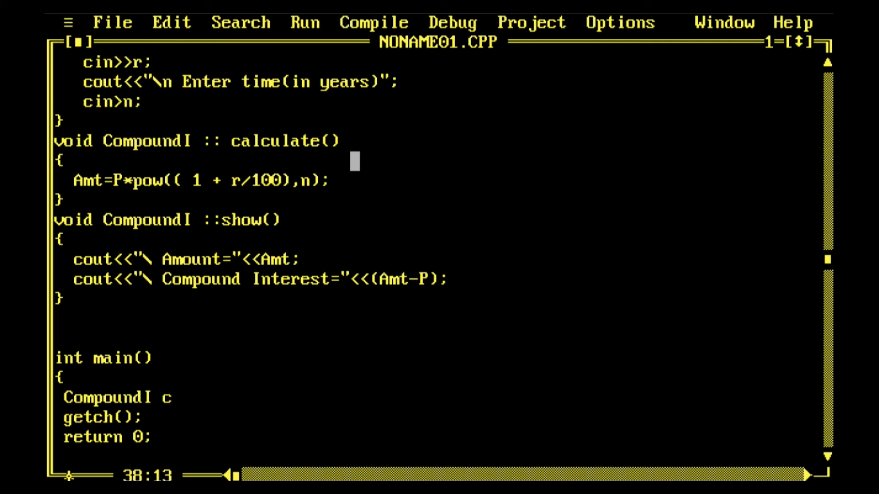
{"action": "type", "text": "a;"}
{"action": "type", "text": "ca"}
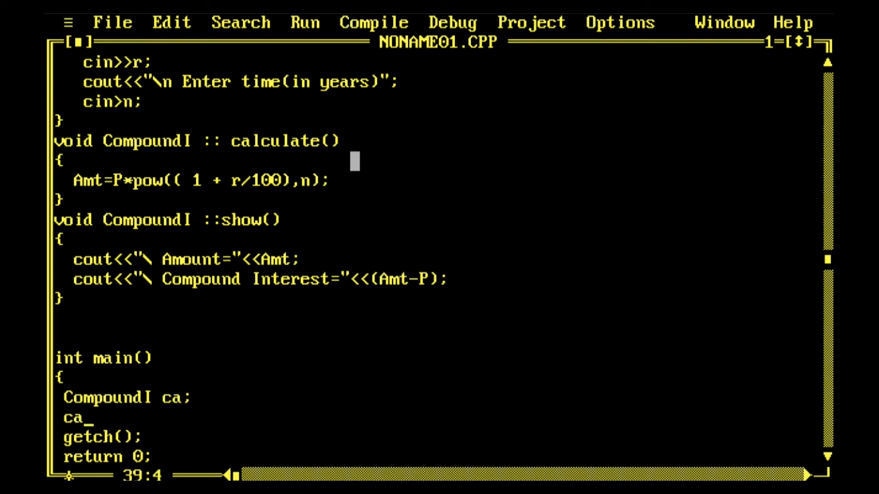
- Call ca.getdata(), ca.calculate() and ca.show() in main
{"action": "type", "text": "."}
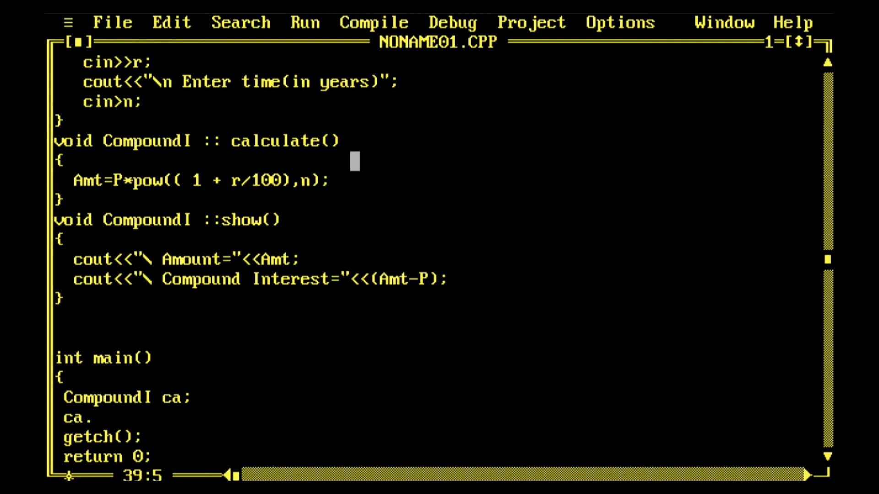
{"action": "type", "text": "getd"}
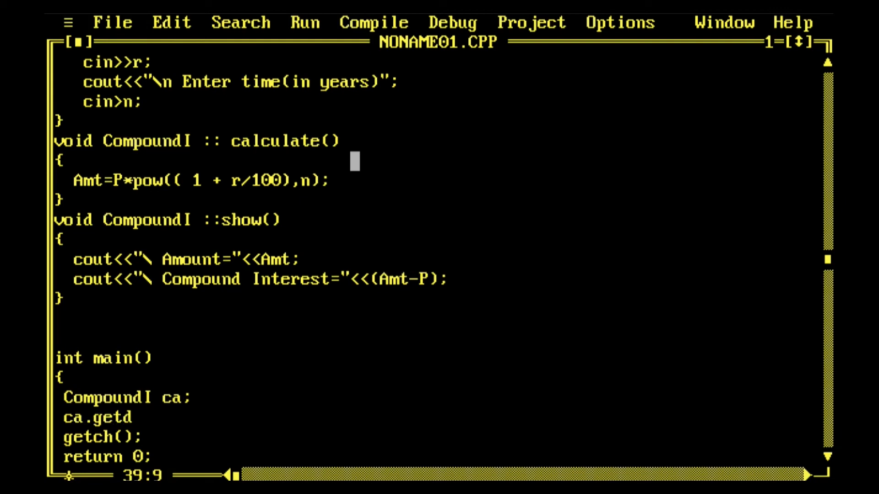
{"action": "type", "text": "ata();"}
{"action": "type", "text": "ca"}
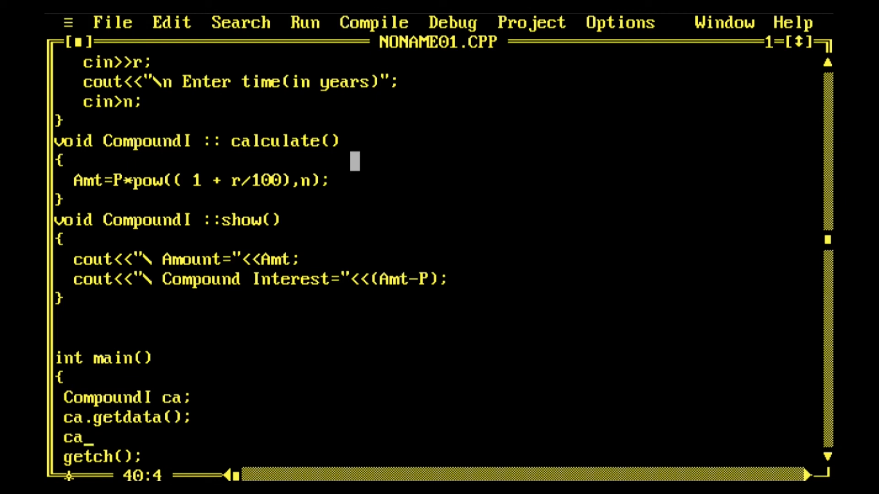
{"action": "type", "text": ".calc"}
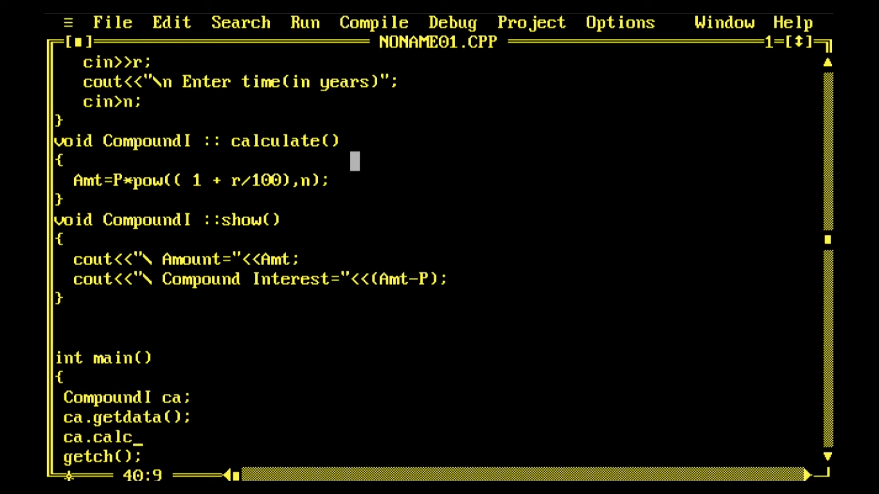
{"action": "type", "text": "ulate();"}
{"action": "type", "text": "ca"}
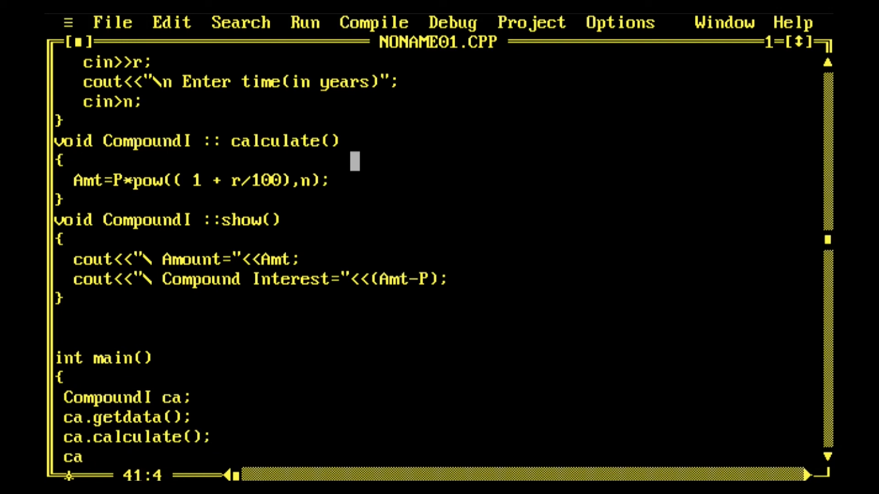
{"action": "type", "text": ".show()"}
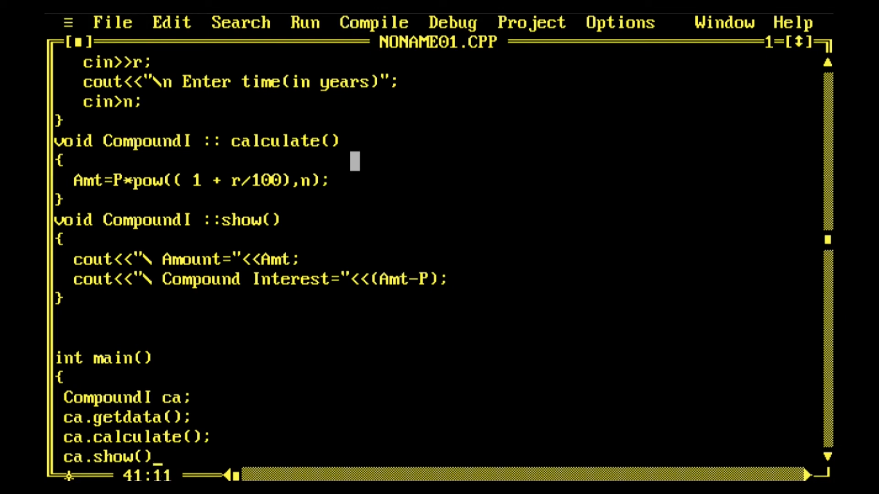
{"action": "type", "text": ";"}
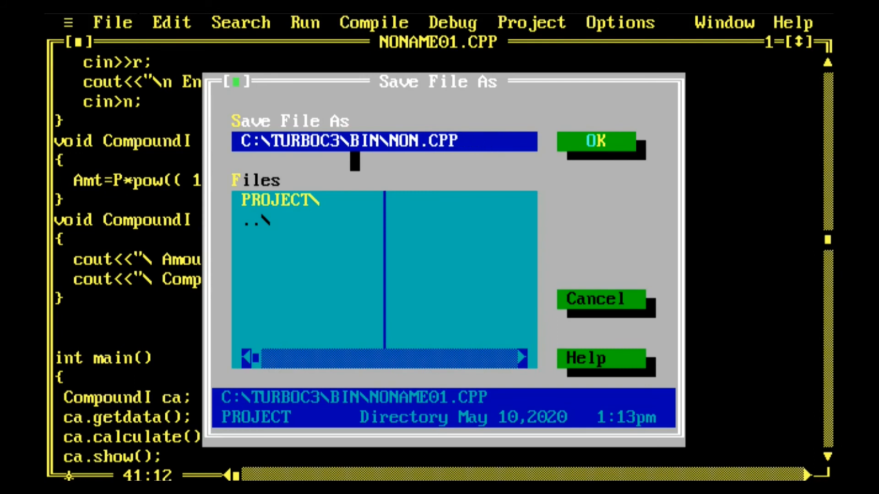
- Save the program under the file name TEST4.CPP
{"action": "type", "text": "tes"}
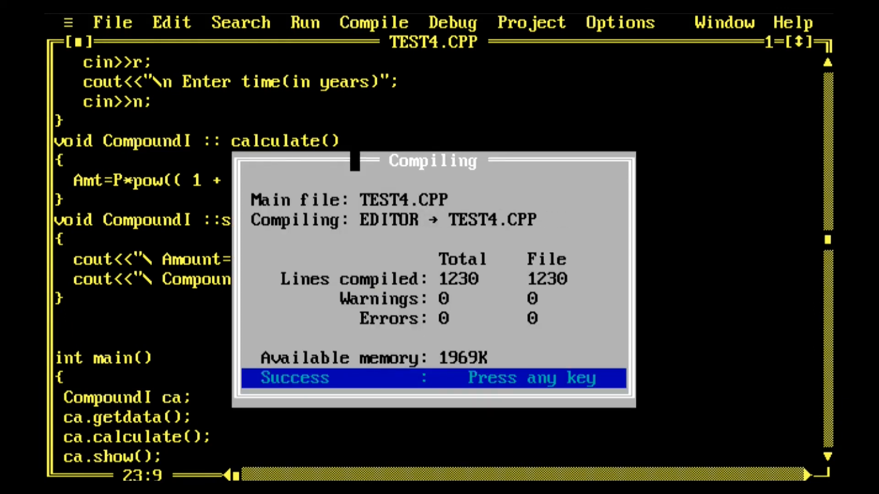
- Run the program entering principal 12000, rate 5 and time 3 years
{"action": "key", "text": "enter"}
{"action": "type", "text": "12"}
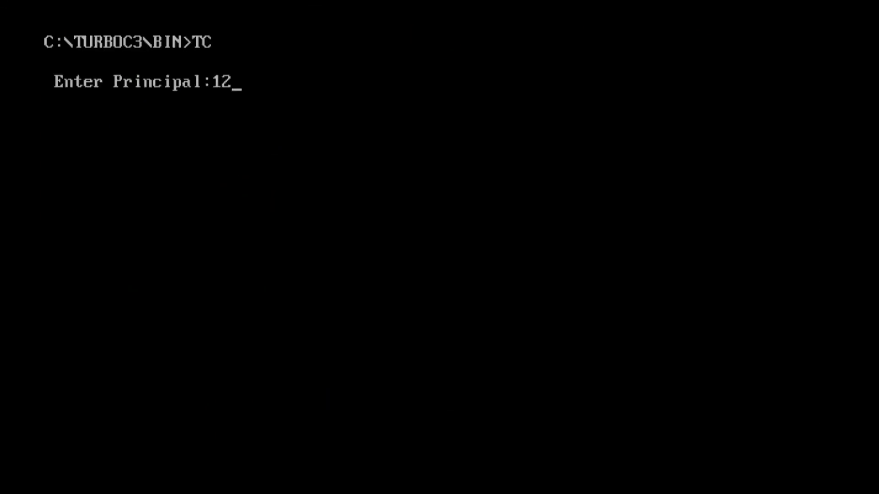
{"action": "type", "text": "000"}
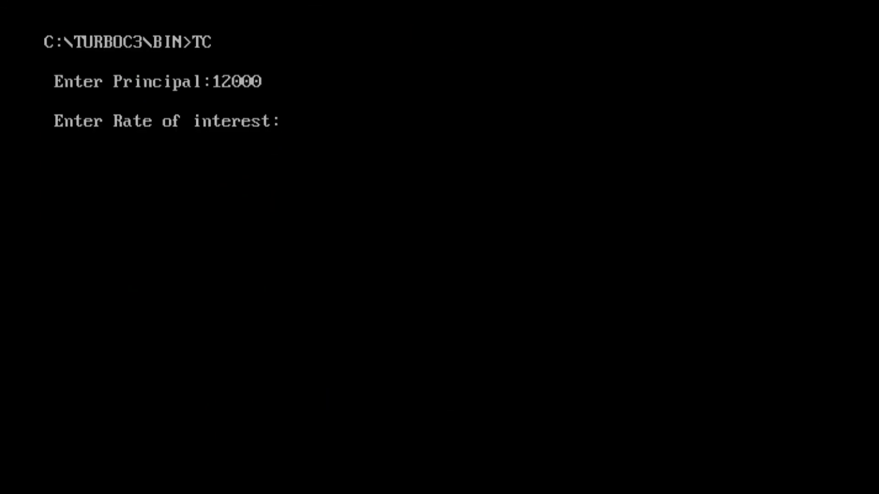
{"action": "type", "text": "5"}
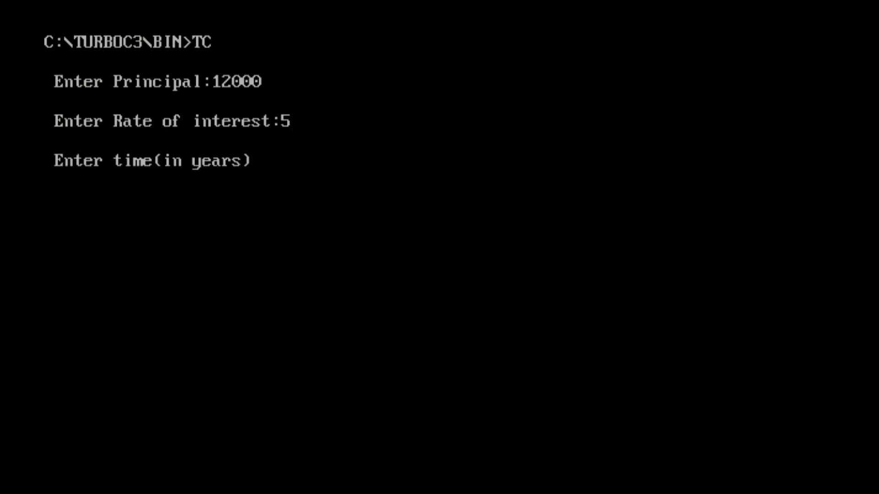
{"action": "type", "text": "3"}
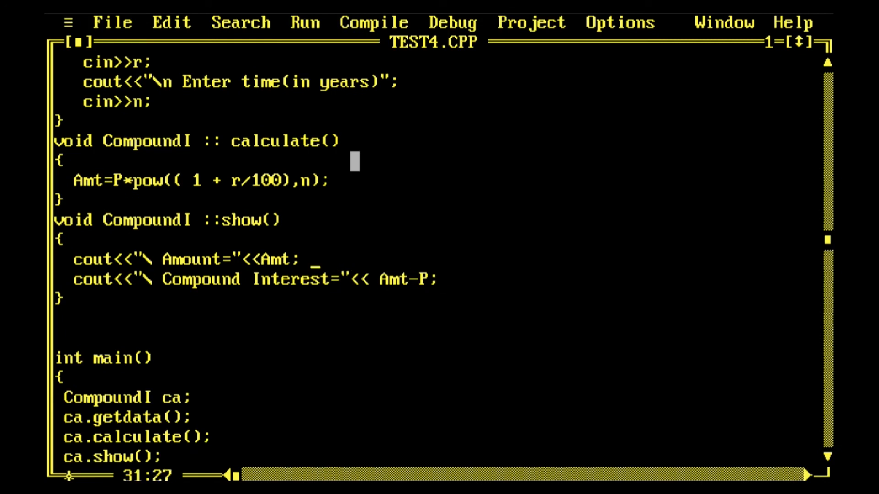
- End the Amount output line with <<endl
{"action": "type", "text": "<<"}
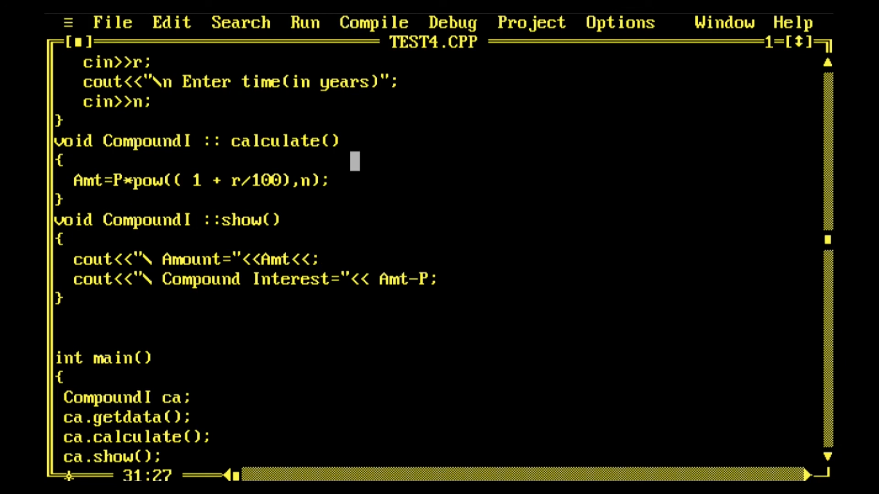
{"action": "type", "text": "end"}
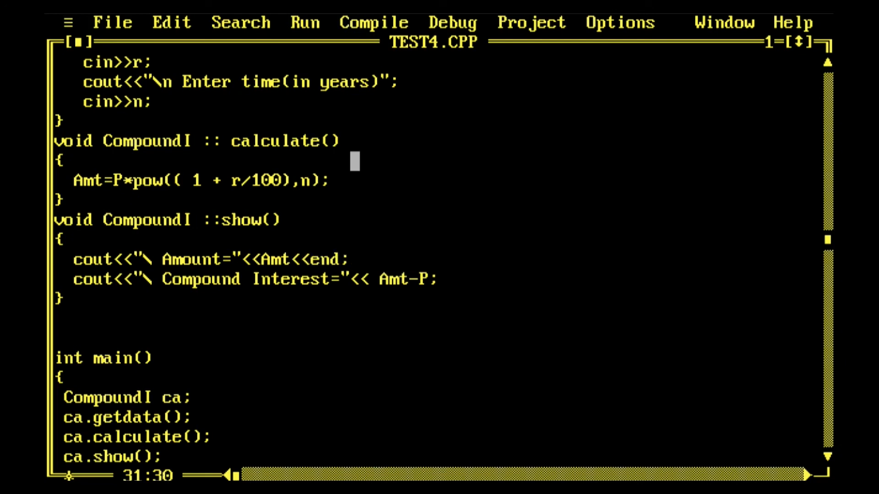
{"action": "type", "text": "l"}
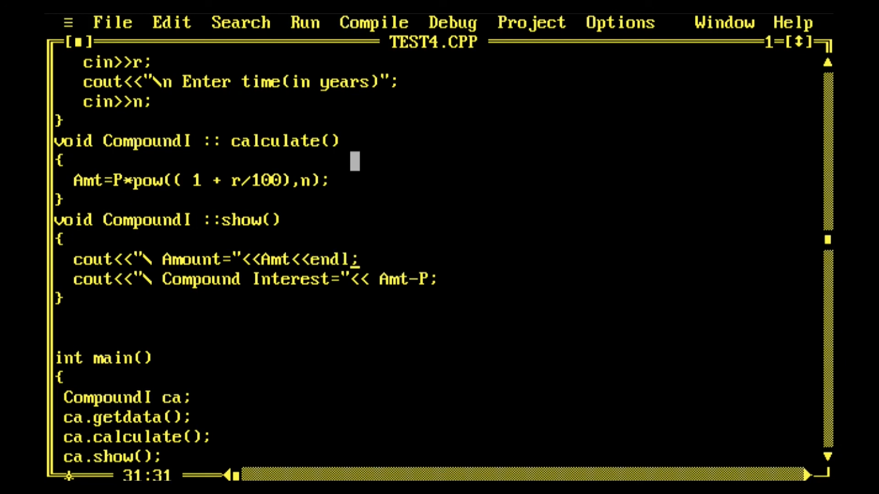
- Insert clrscr(); after the CompoundI ca; declaration in main
{"action": "left_click", "coordinate": [285, 326]}
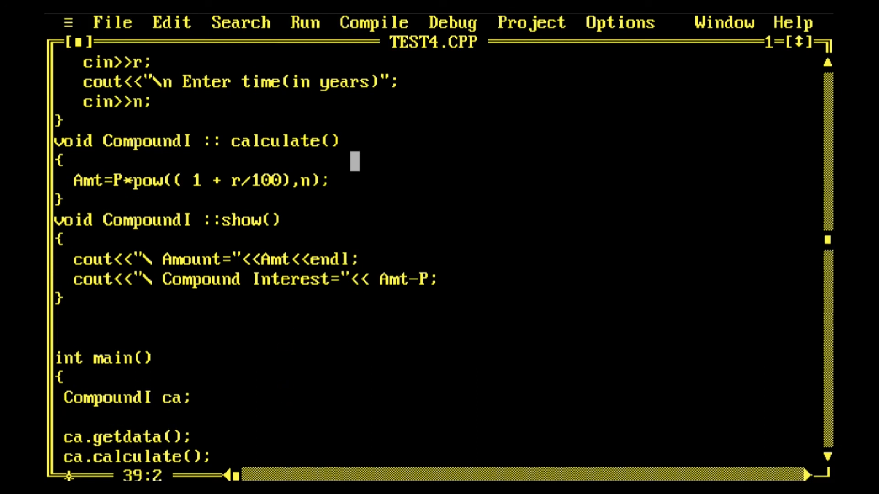
{"action": "type", "text": "clrs"}
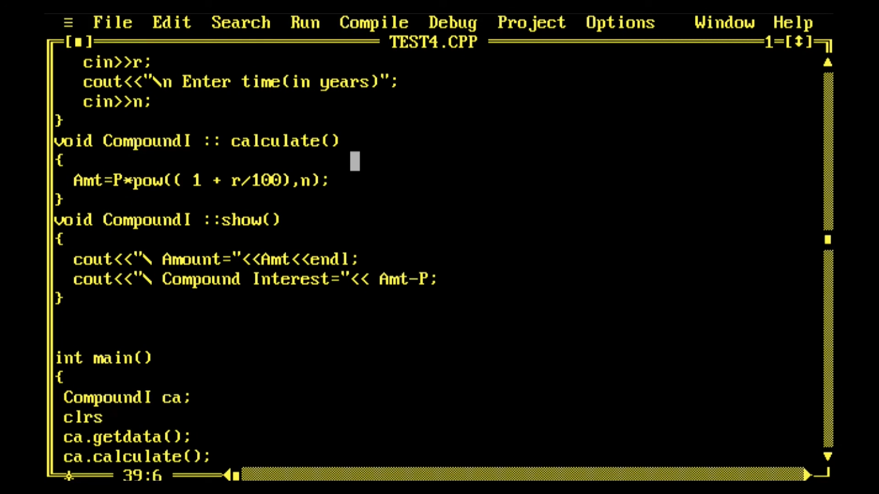
{"action": "type", "text": "cr();"}
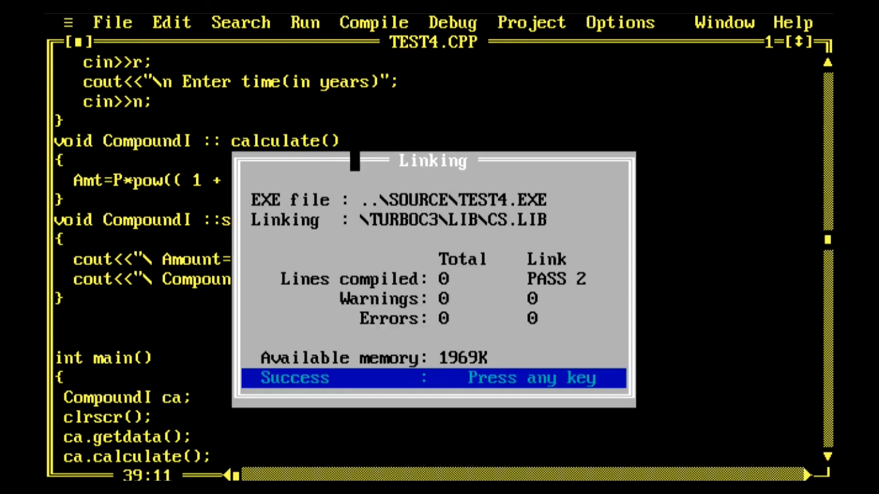
- Run the program entering principal 10000, rate 10 and time 2, then reload TEST4.CPP from disk
{"action": "key", "text": "enter"}
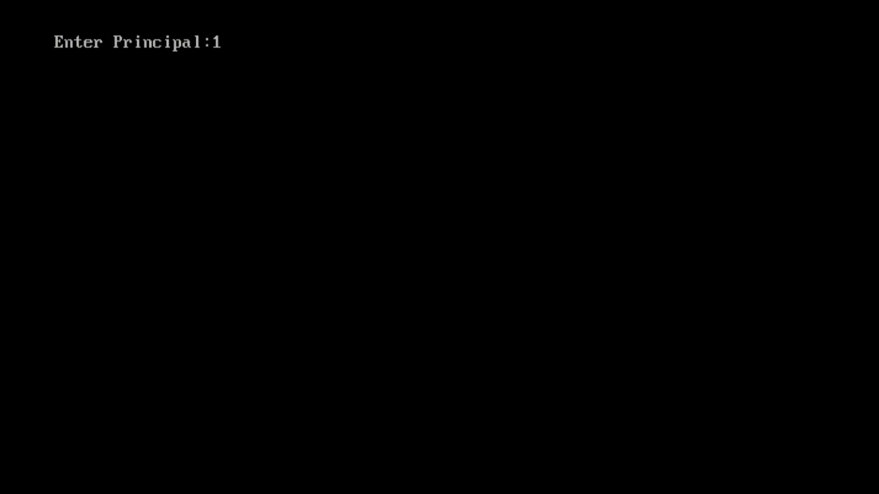
{"action": "type", "text": "0000"}
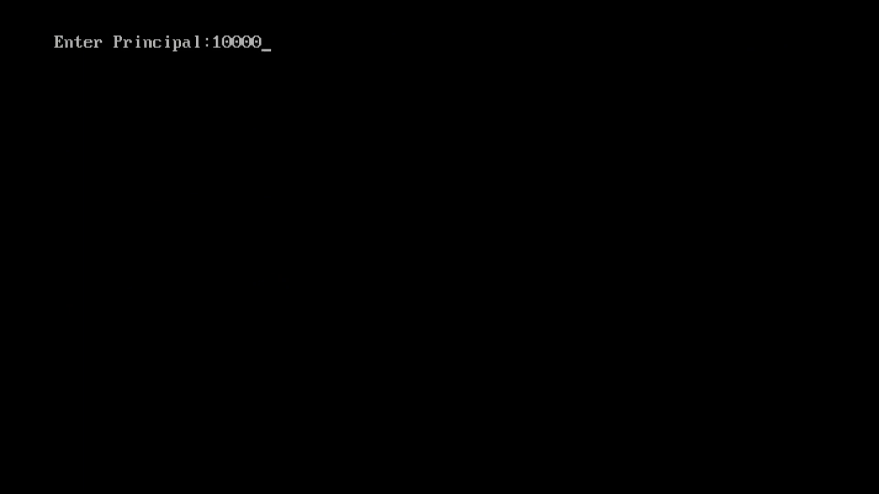
{"action": "key", "text": "enter"}
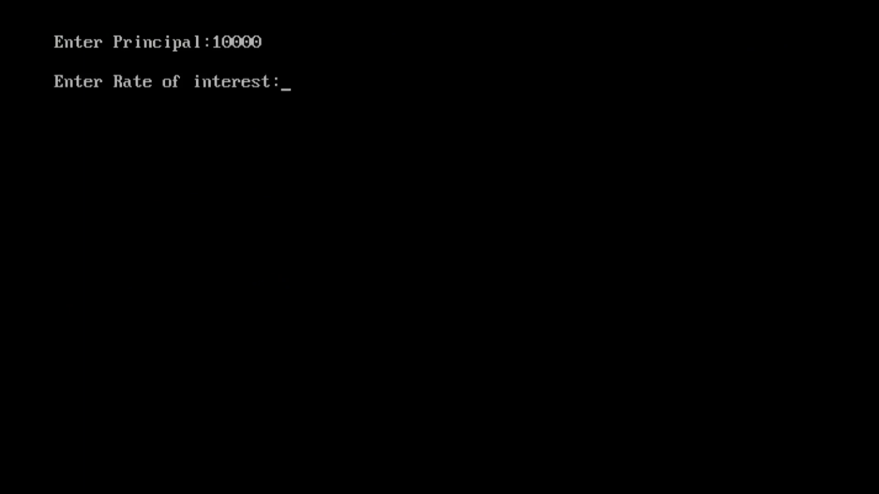
{"action": "type", "text": "10"}
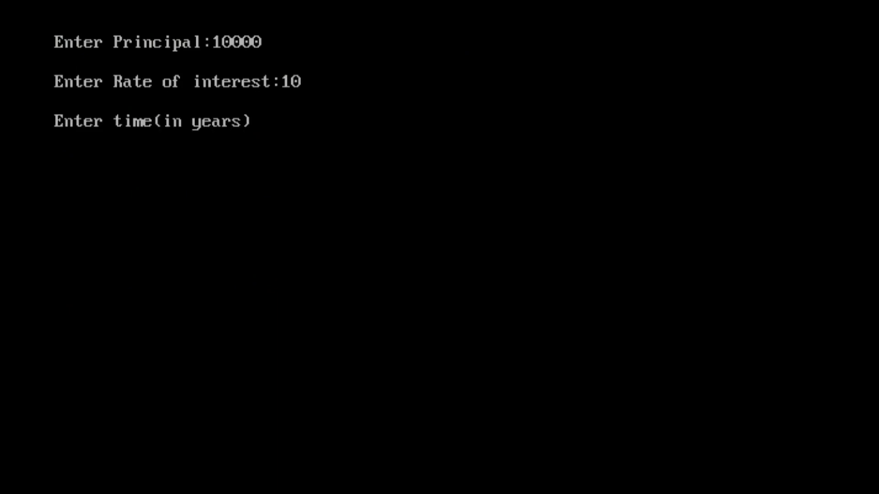
{"action": "type", "text": "2"}
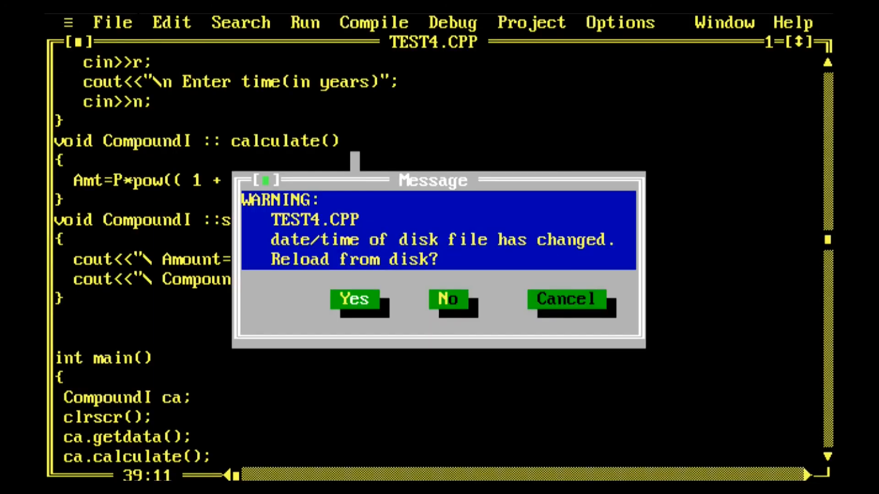
{"action": "left_click", "coordinate": [353, 298]}
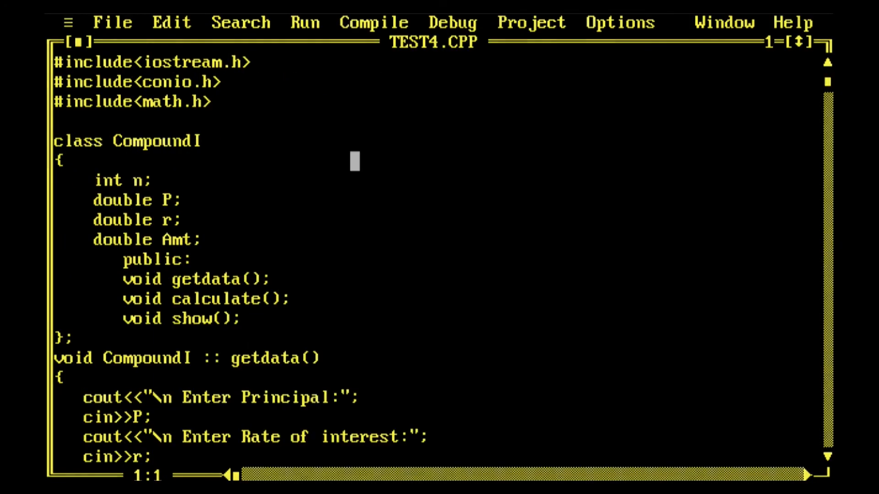